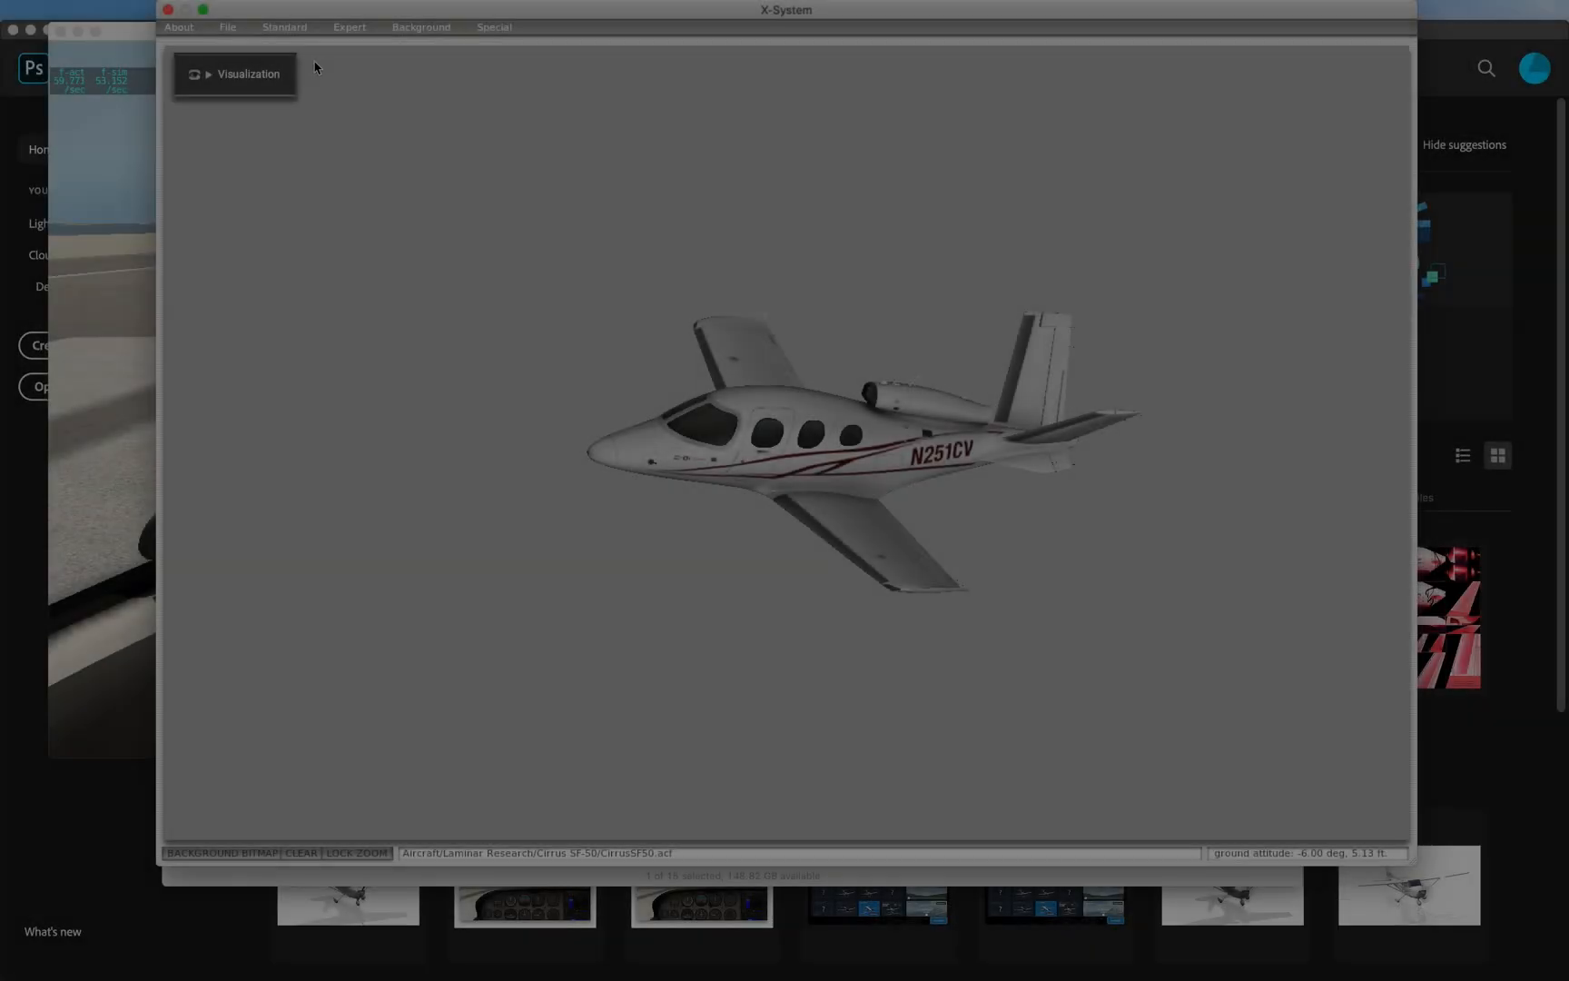
In Viewpoint's Cockpit settings, hide the cockpit object and exterior structure from 2-D forward panel views.
left_click(283, 25)
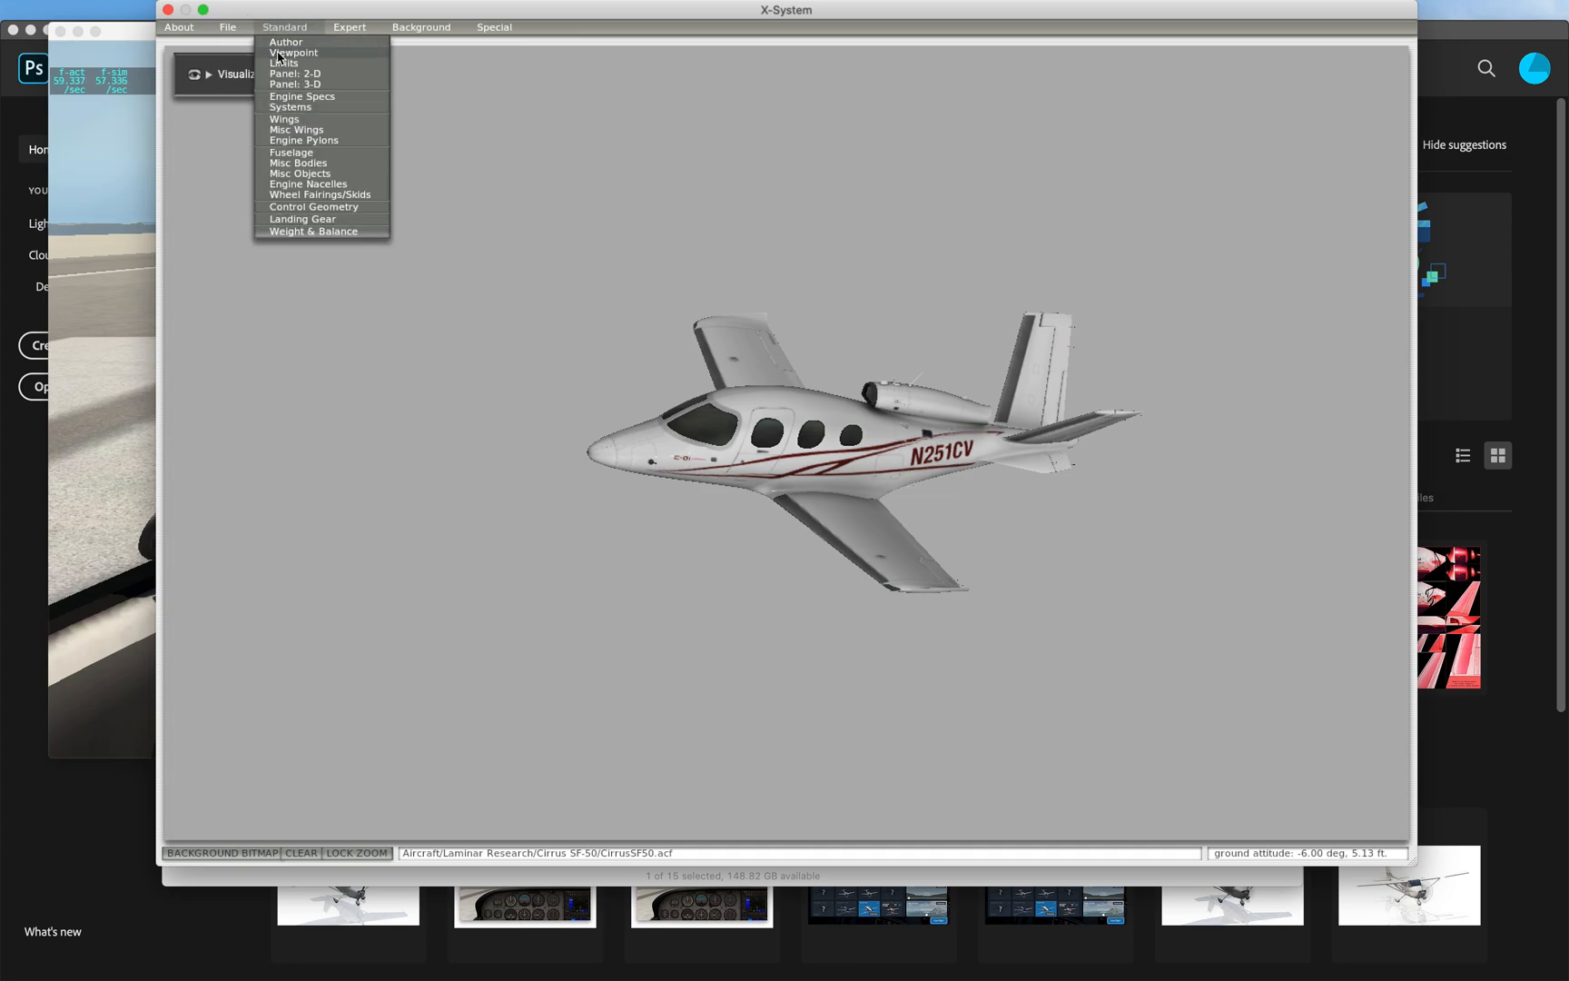
left_click(294, 52)
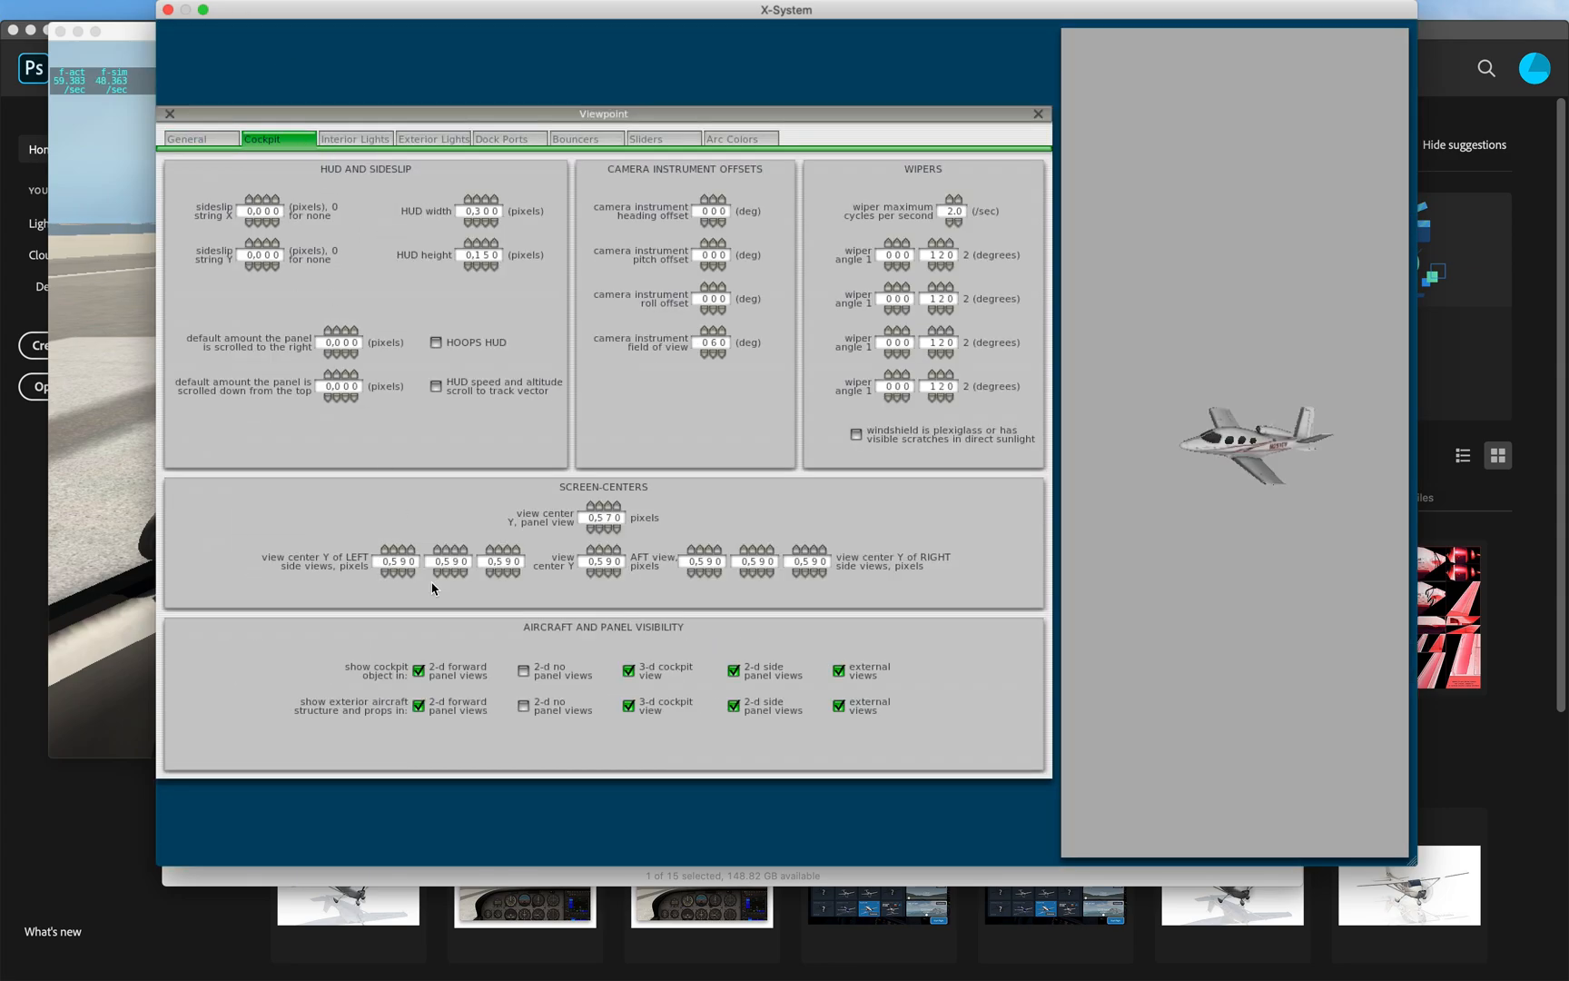
mouse_move(416, 676)
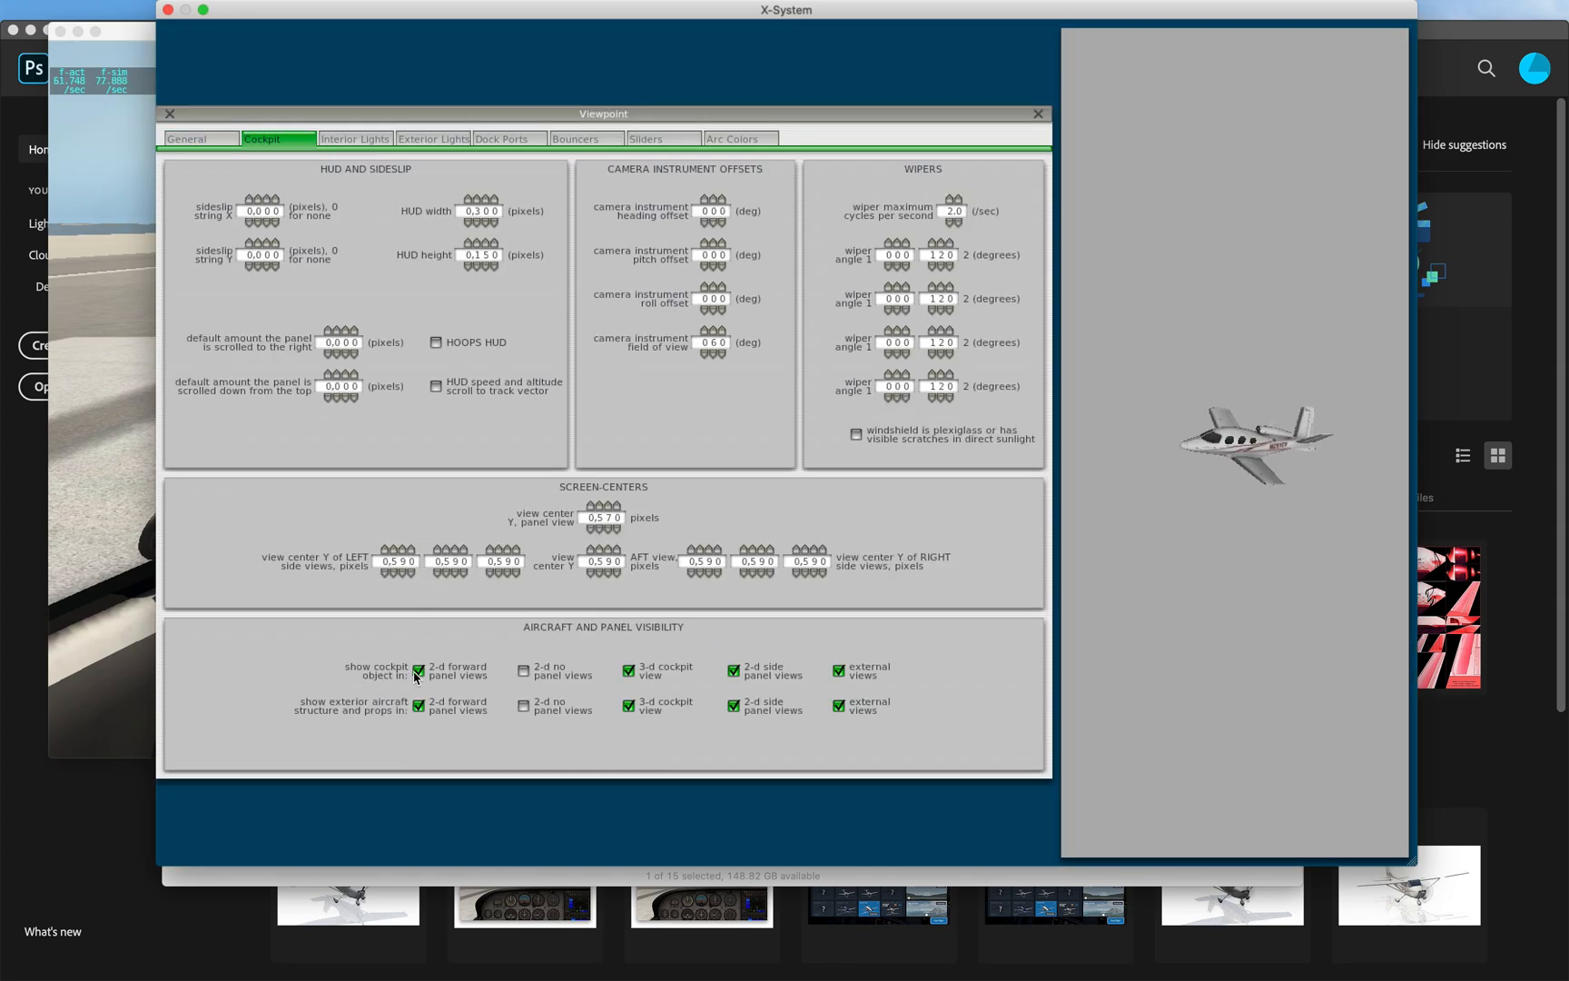
left_click(418, 671)
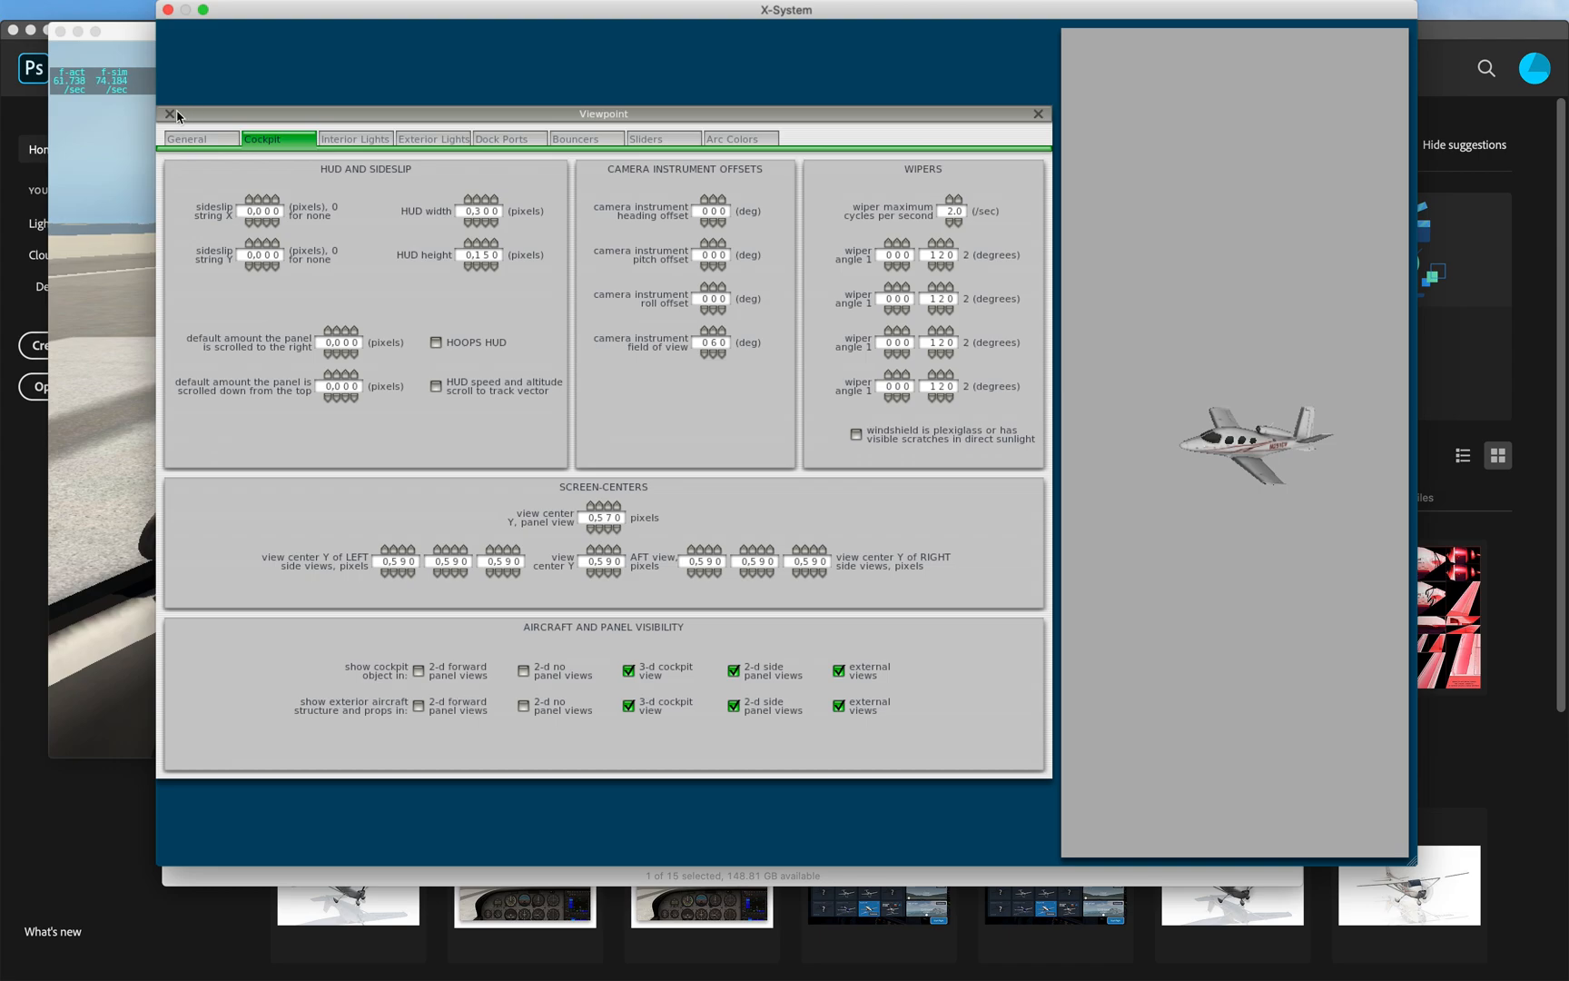
left_click(283, 27)
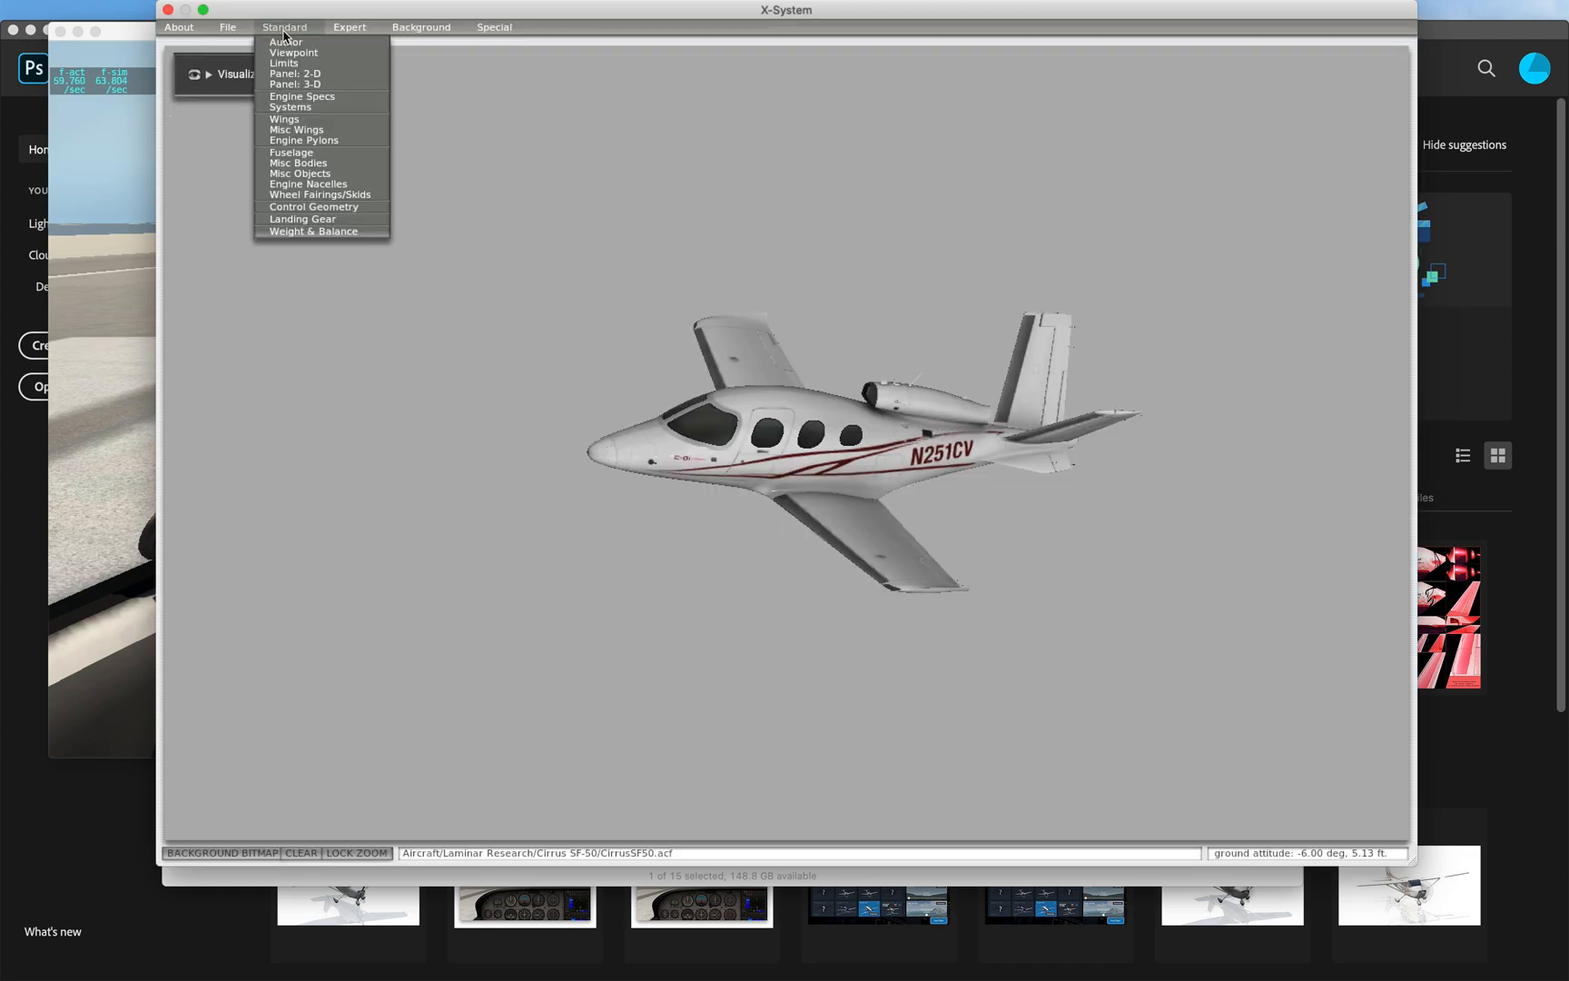
Place the asi_preset_GA_300 airspeed gauge from standard six > airspeed on the 2-D panel.
left_click(296, 73)
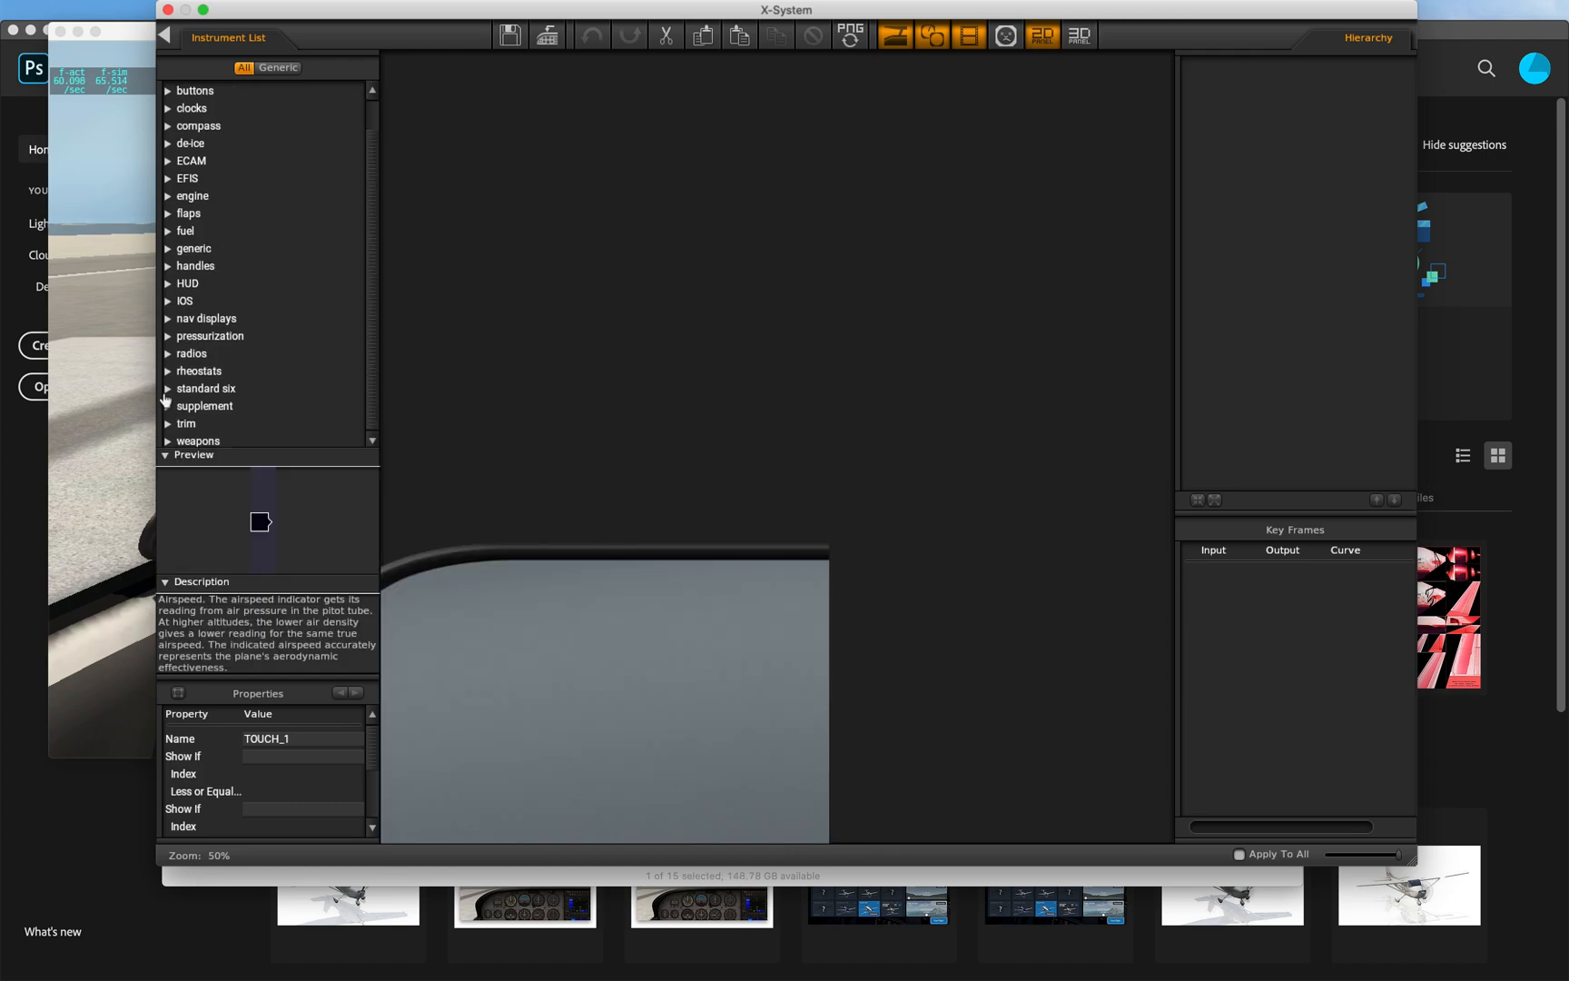
left_click(169, 389)
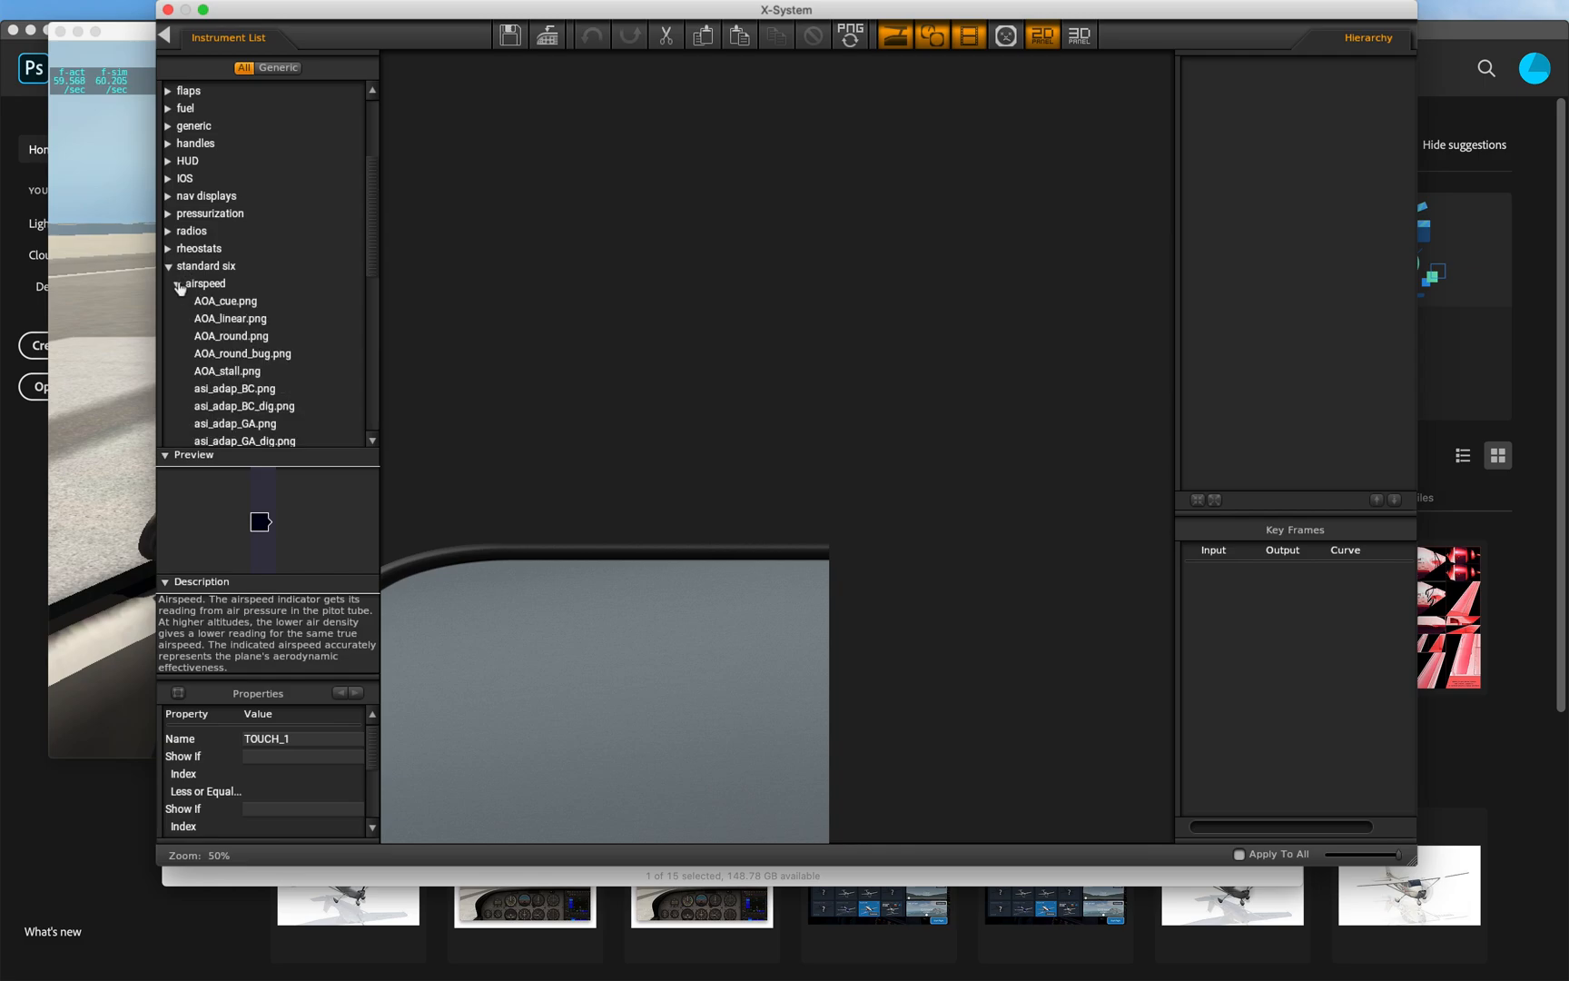
scroll("down", 3)
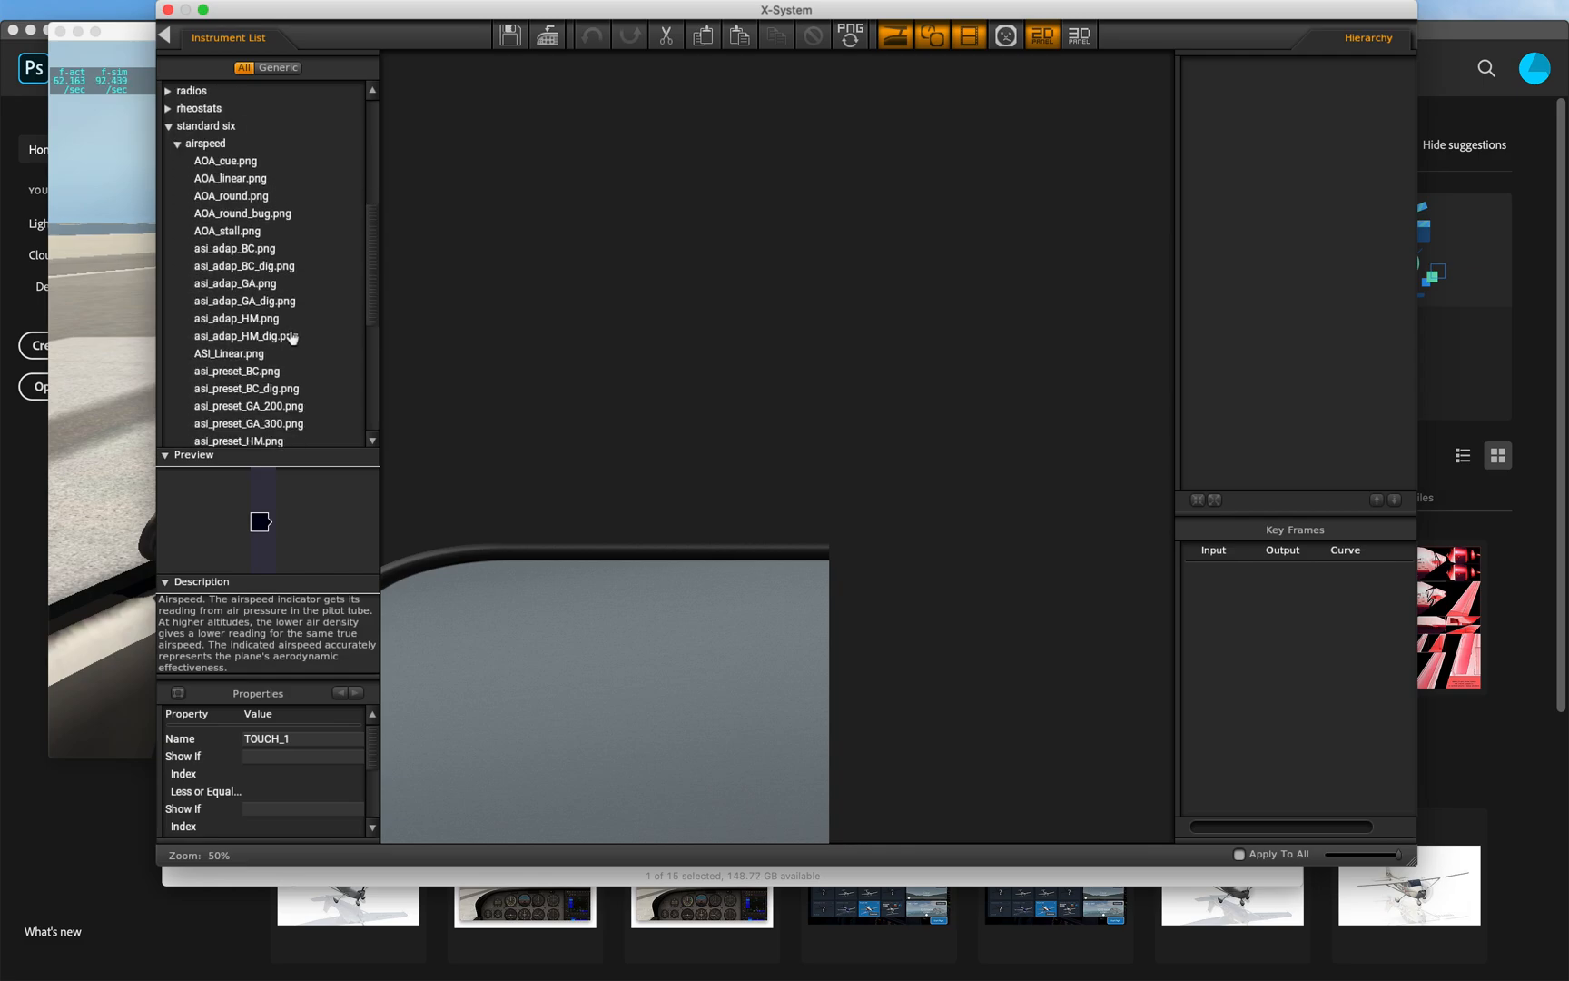
scroll("down", 3)
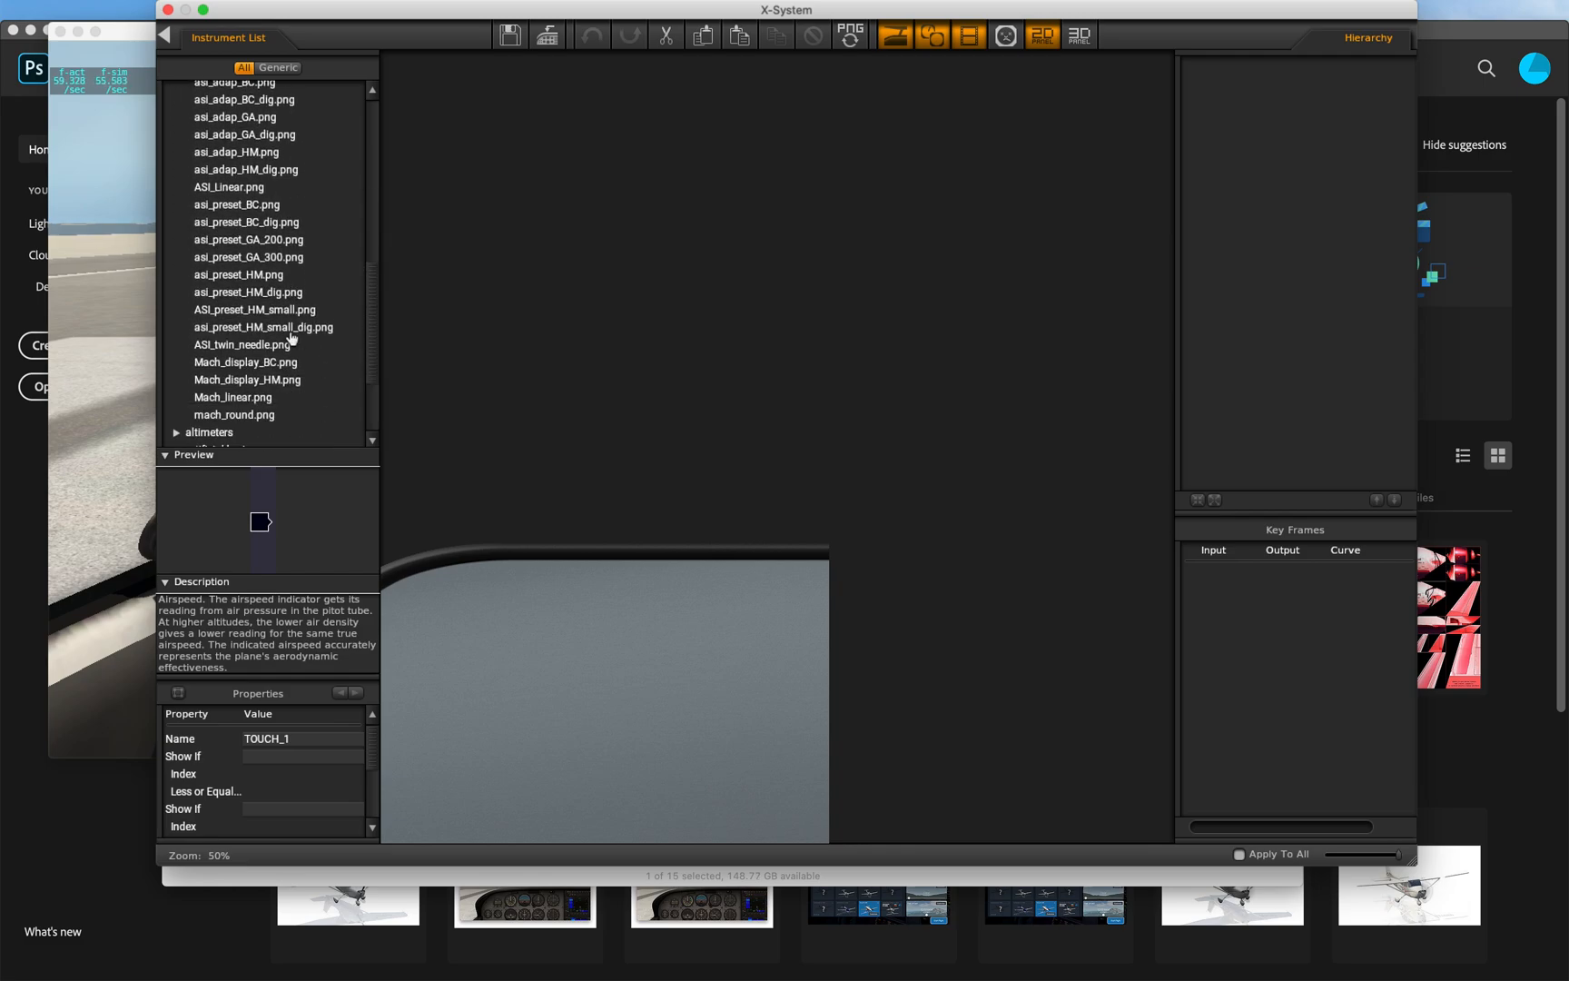
left_click(247, 240)
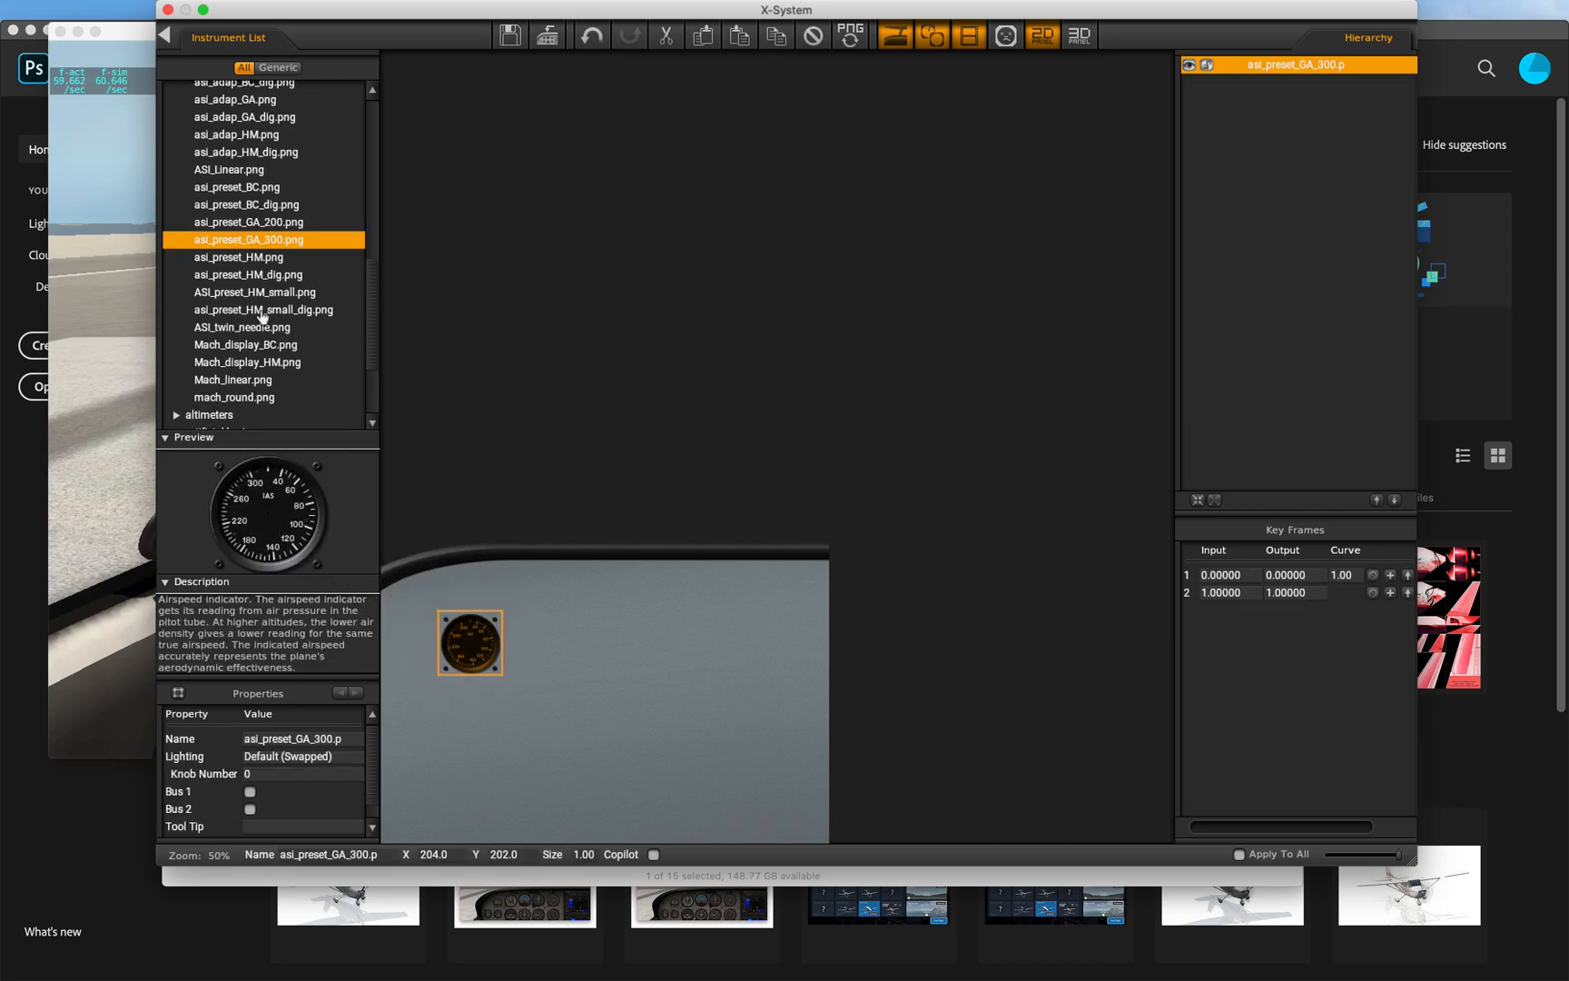
Place an altimeter gauge from the altimeters category on the panel.
scroll("down", 3)
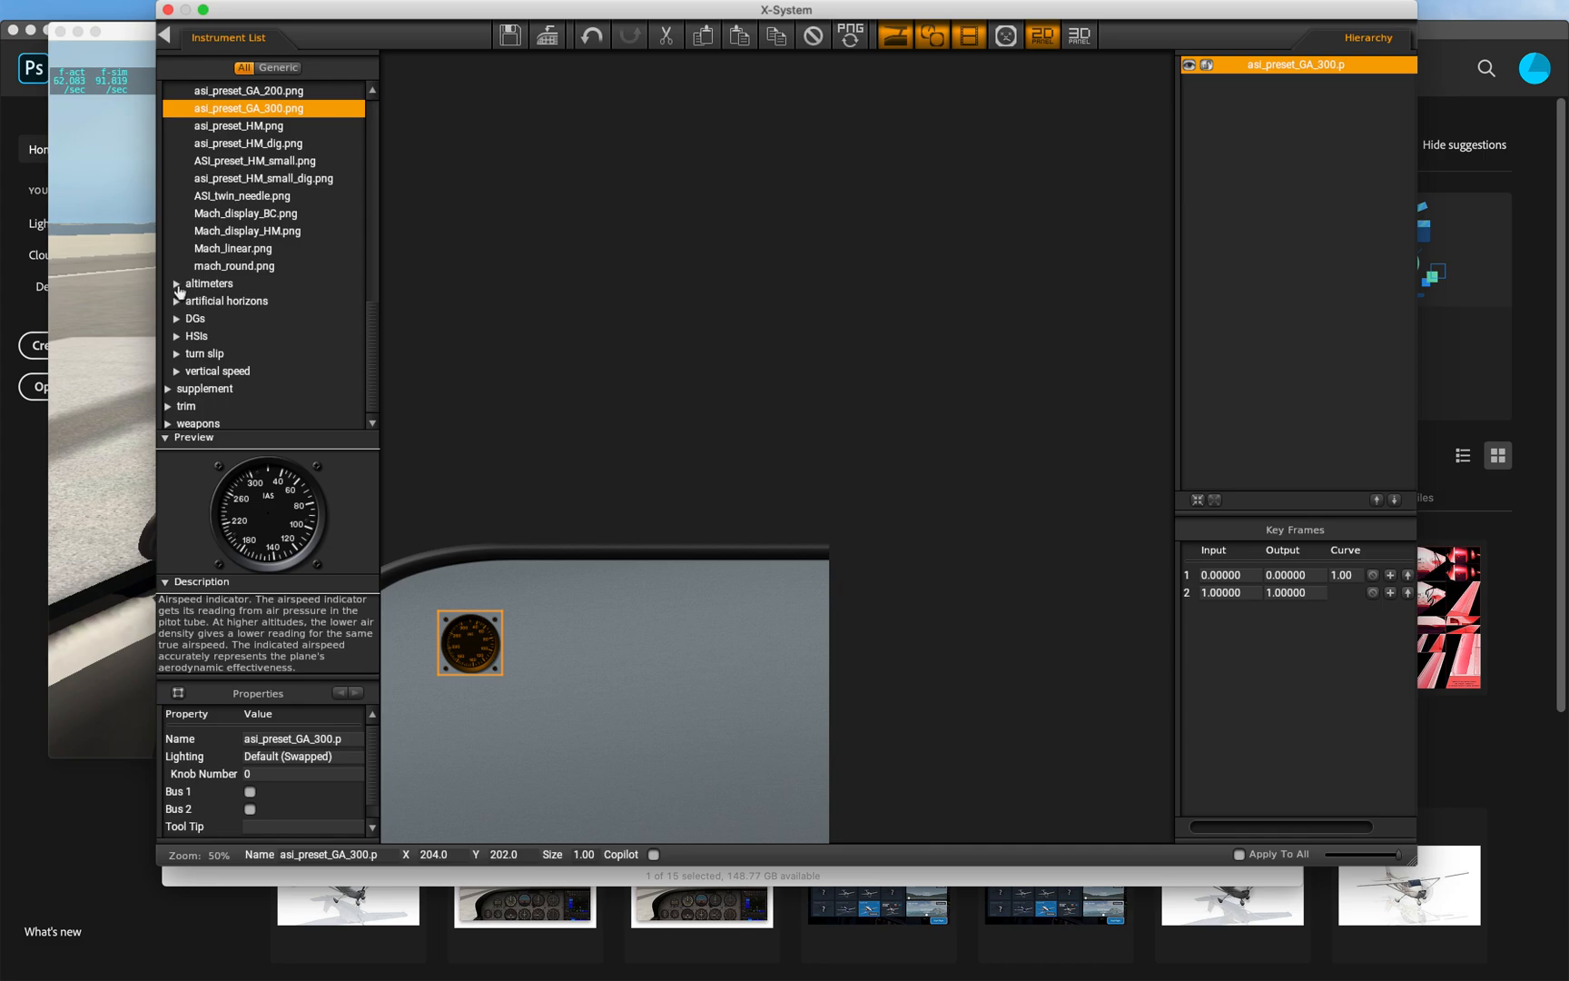
left_click(178, 283)
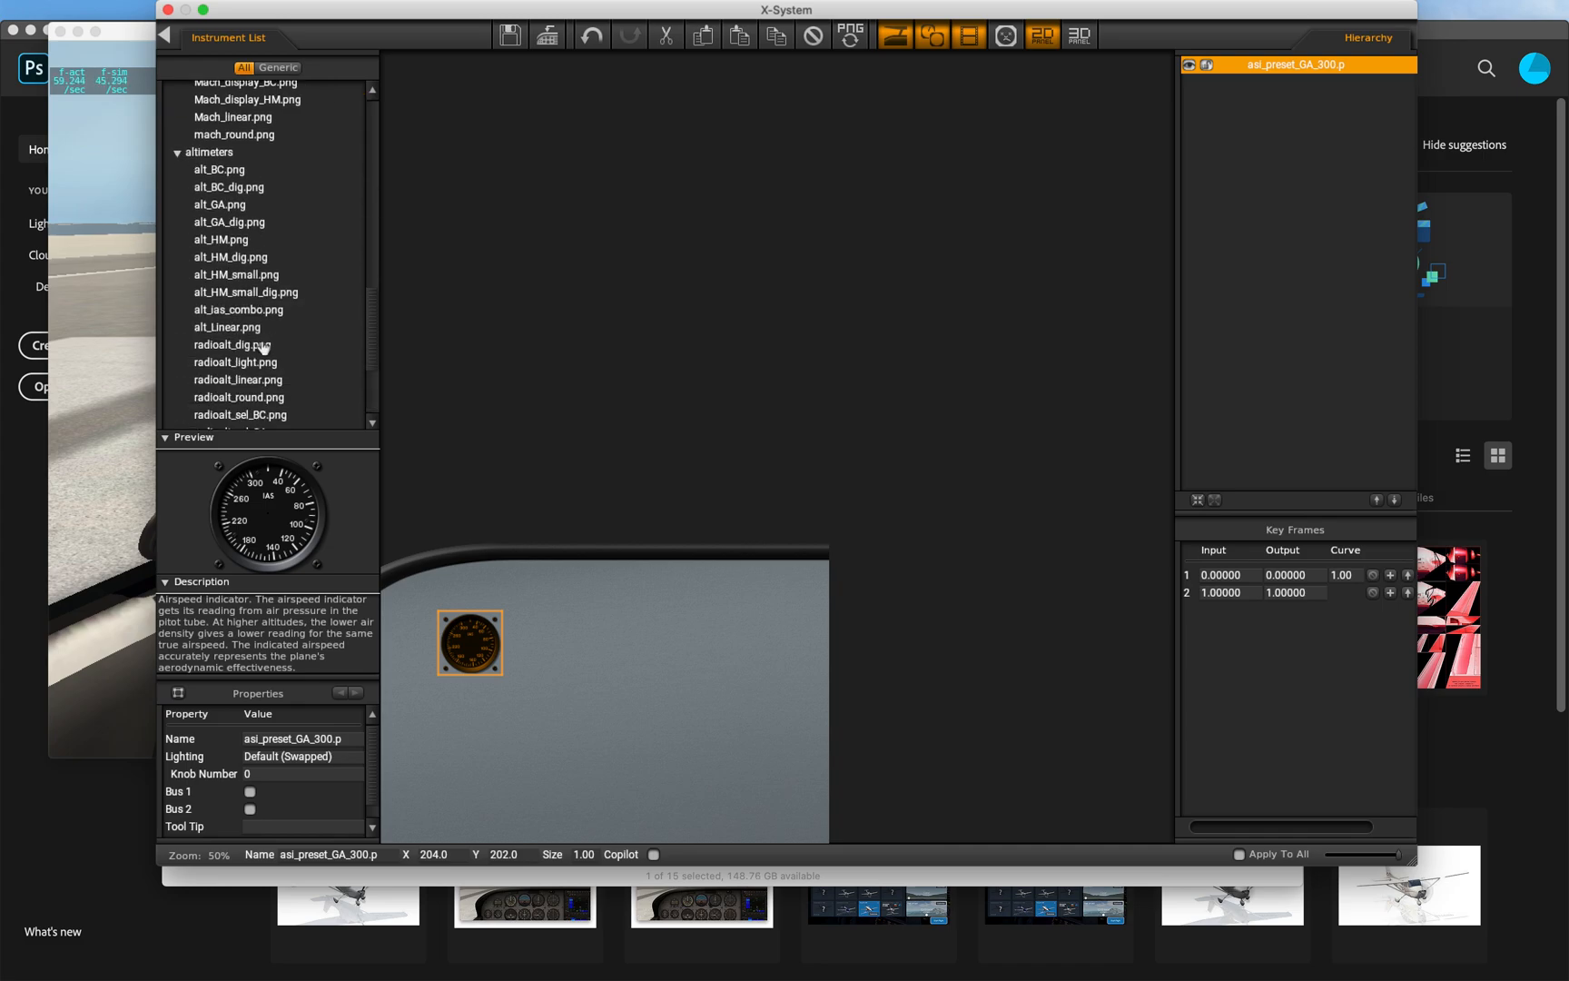
left_click(222, 221)
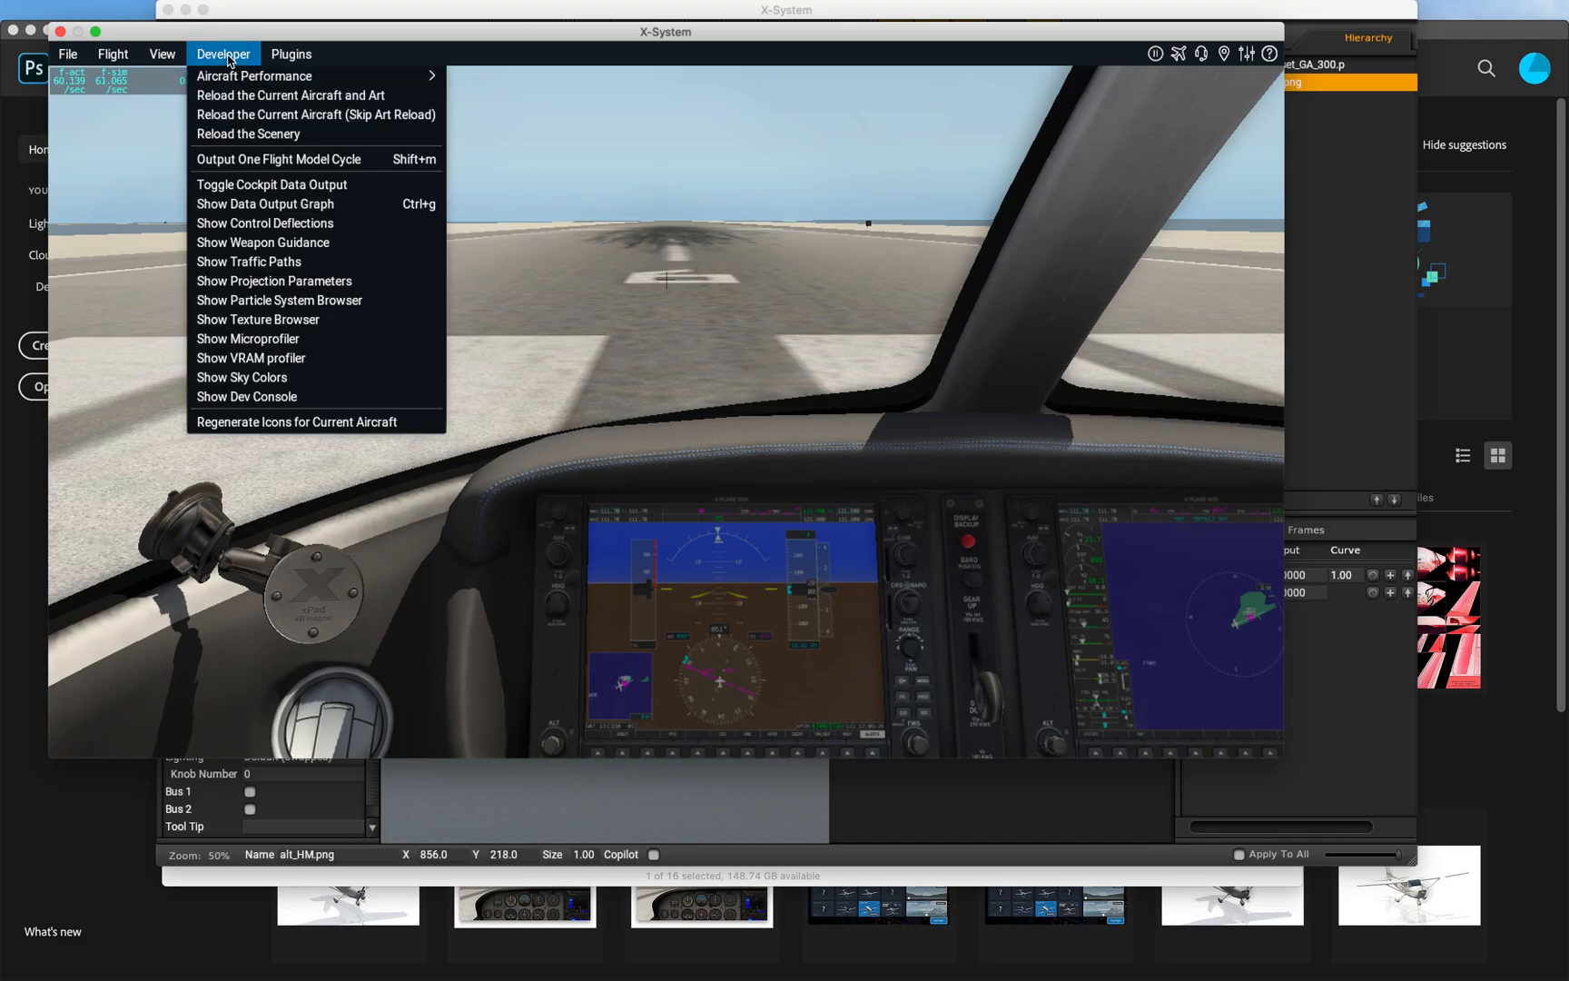
Reload the current aircraft and its art from X-Plane's Developer menu.
left_click(161, 53)
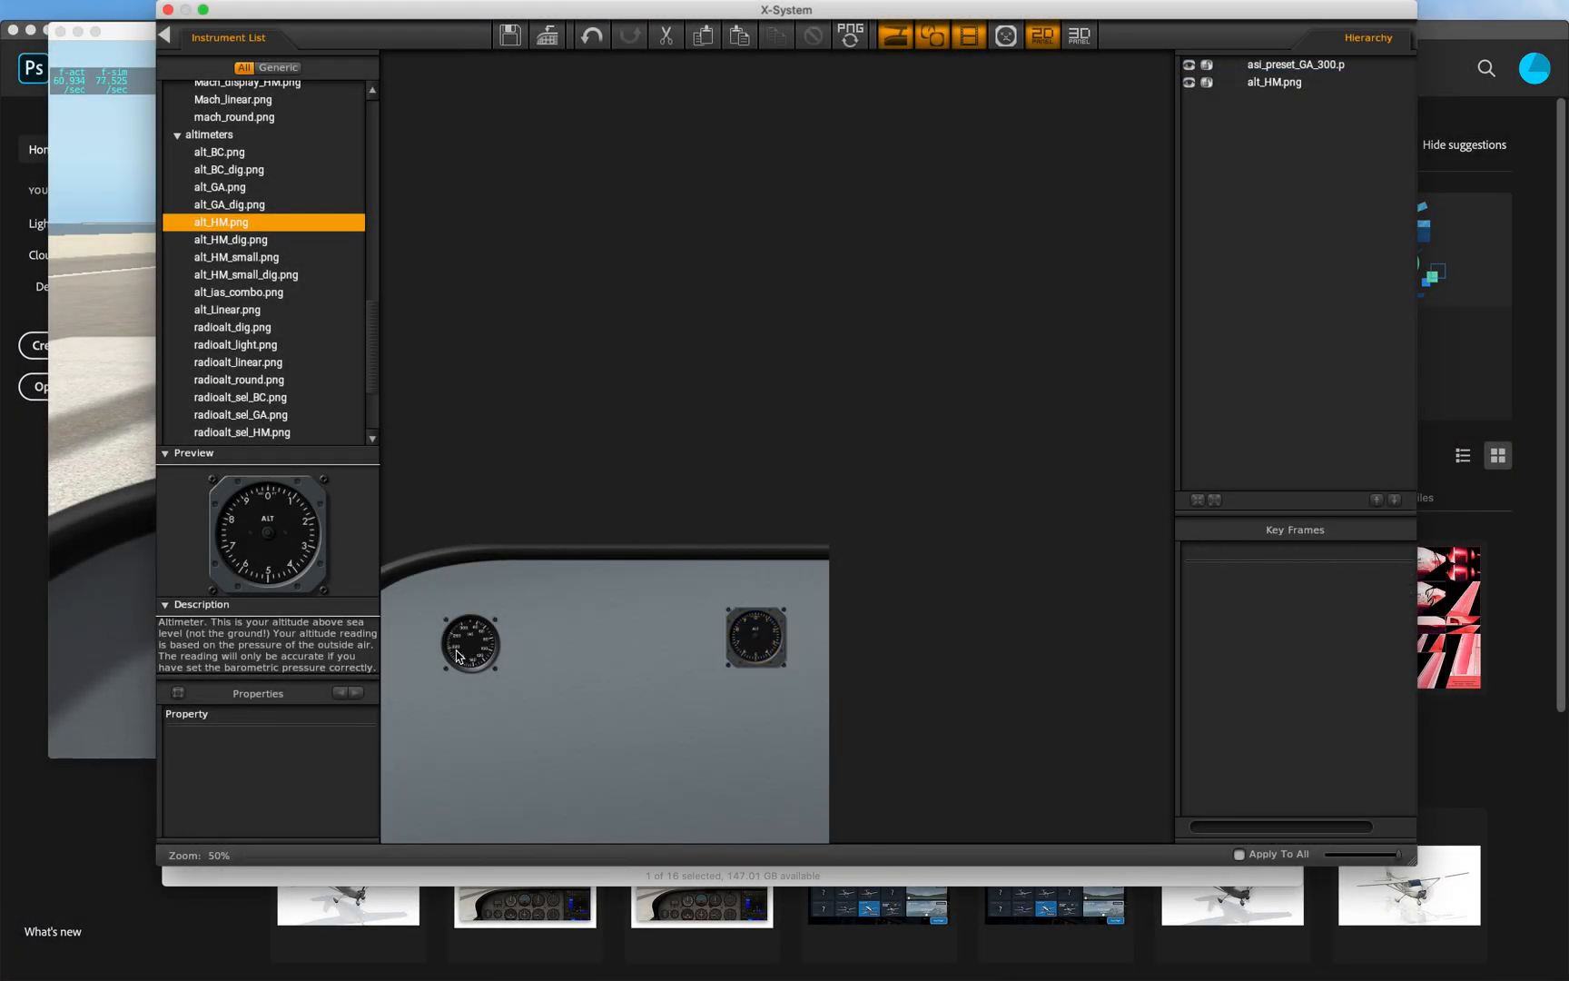
Open asi_preset_GA_300.png from cockpit > standard six > airspeed for editing in Photoshop.
left_click(470, 643)
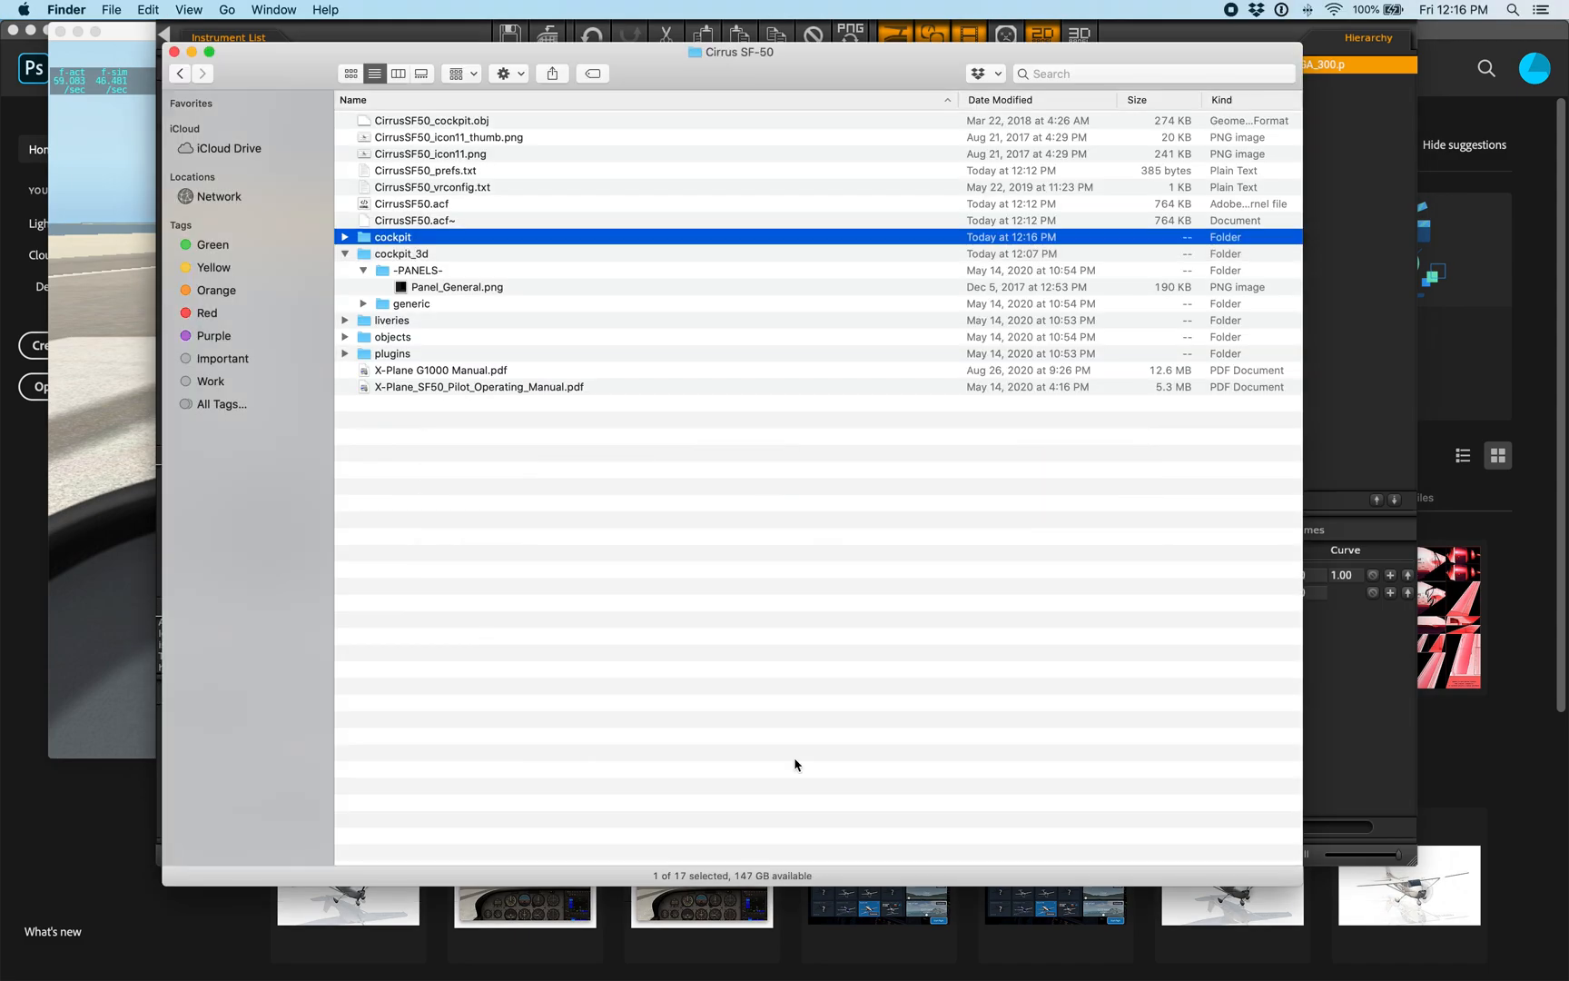
left_click(345, 238)
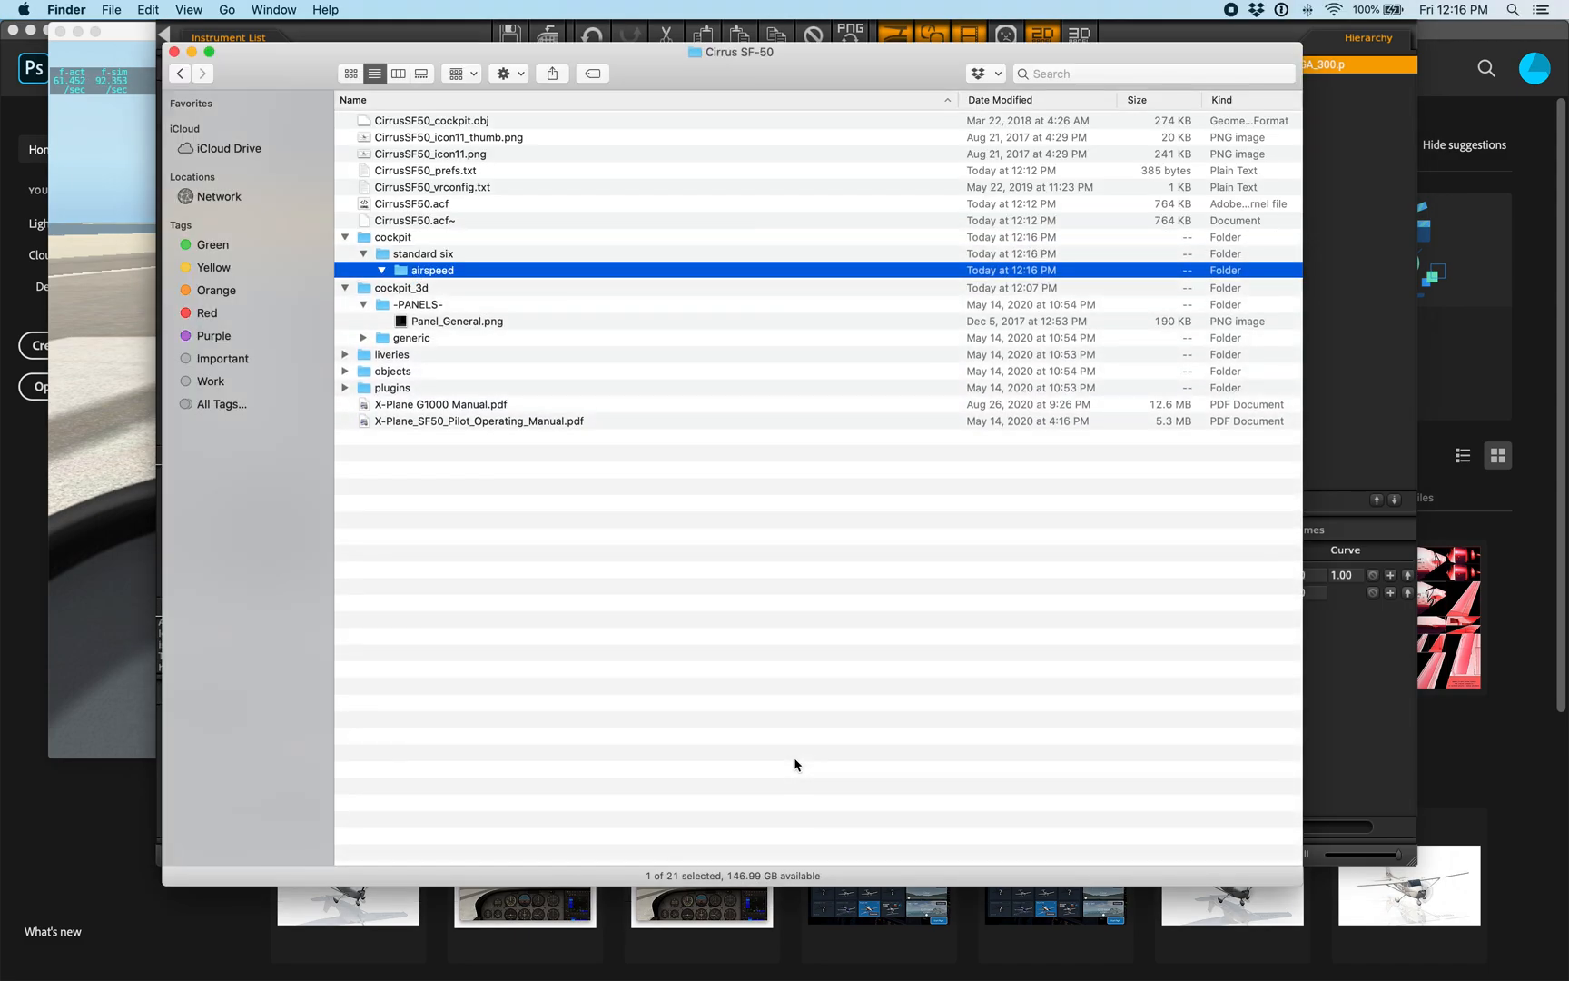
left_click(382, 271)
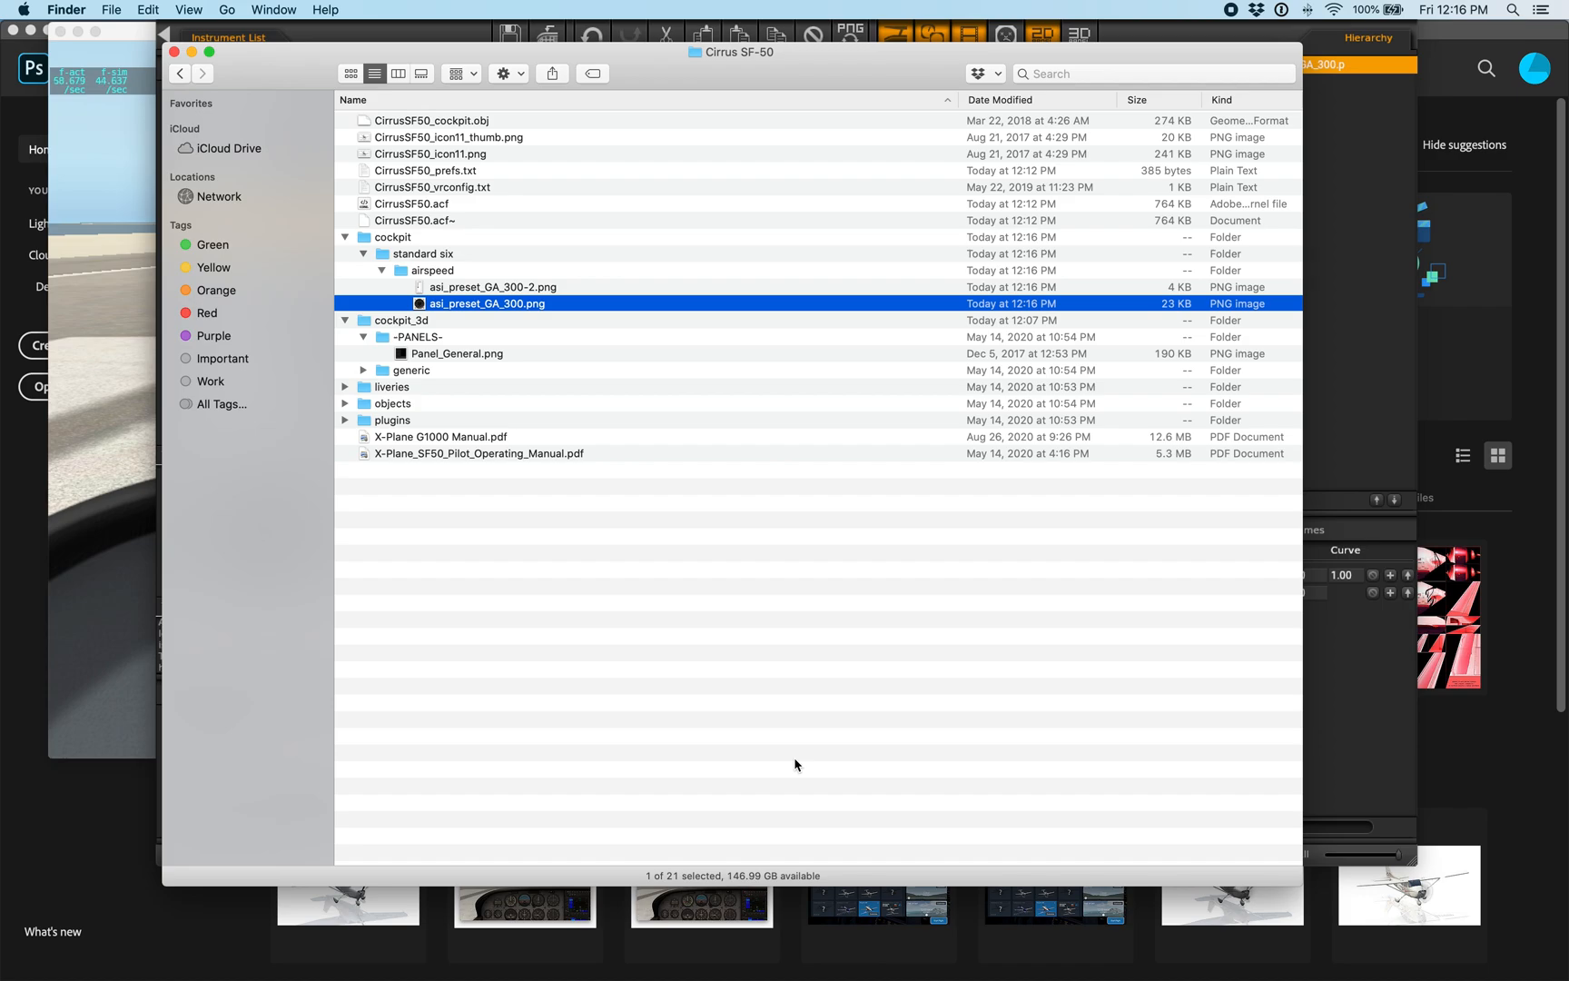
key("space")
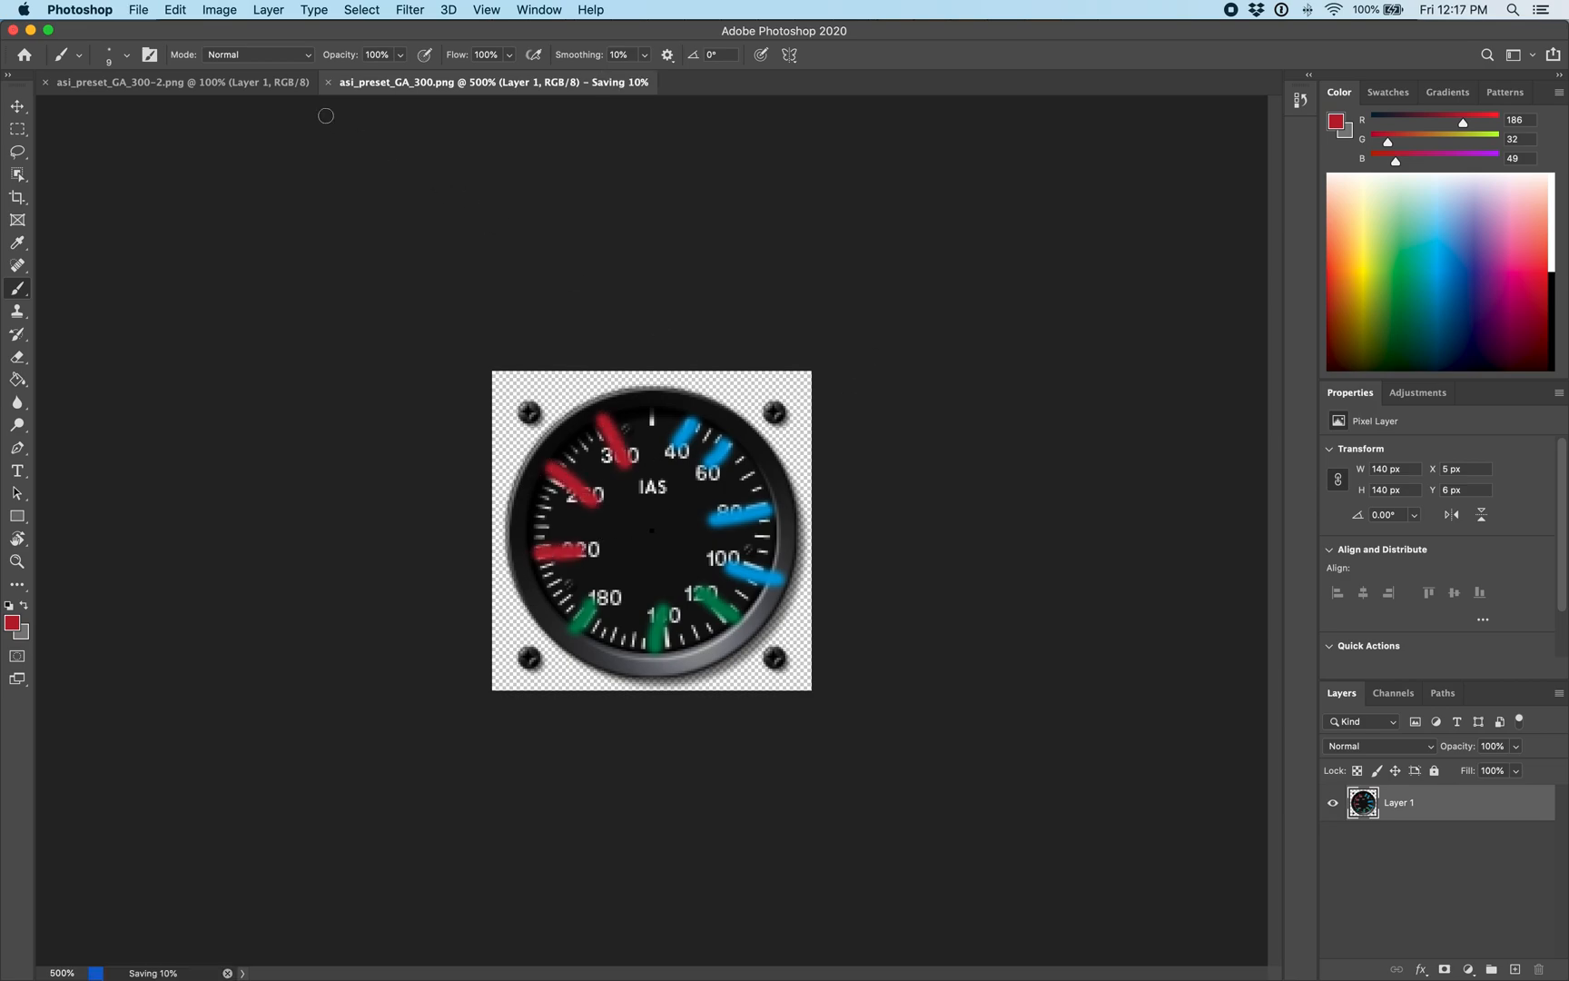
Bring up the asi_preset_GA_300-2.png needle image after saving the painted gauge face.
left_click(174, 82)
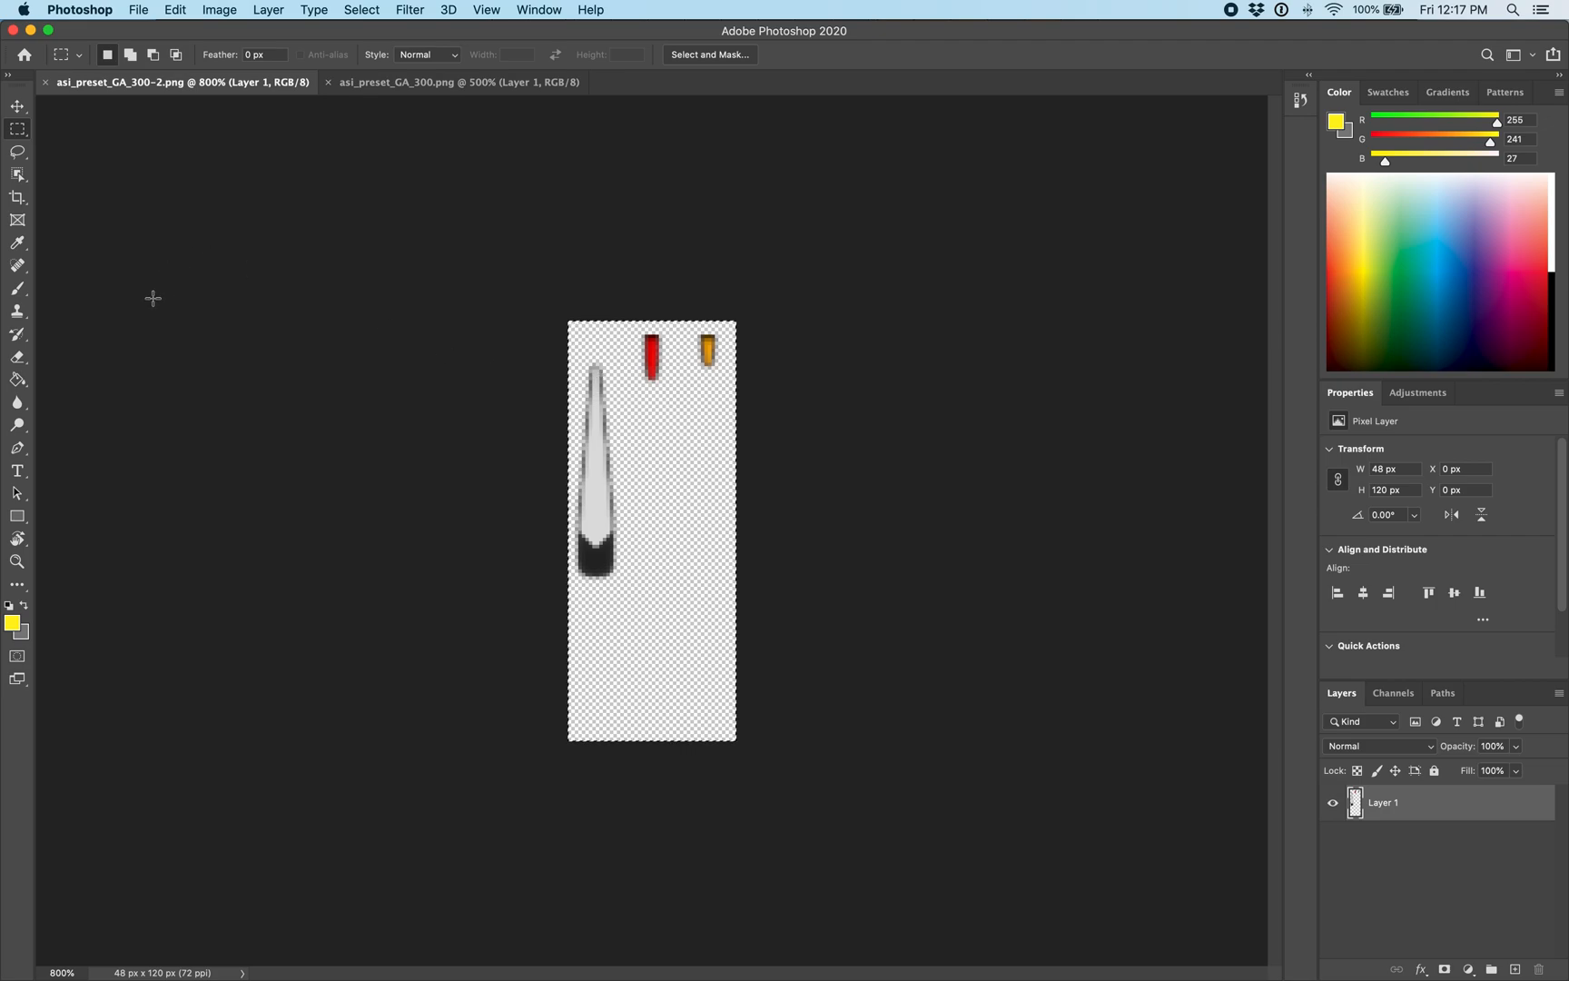
left_click(18, 287)
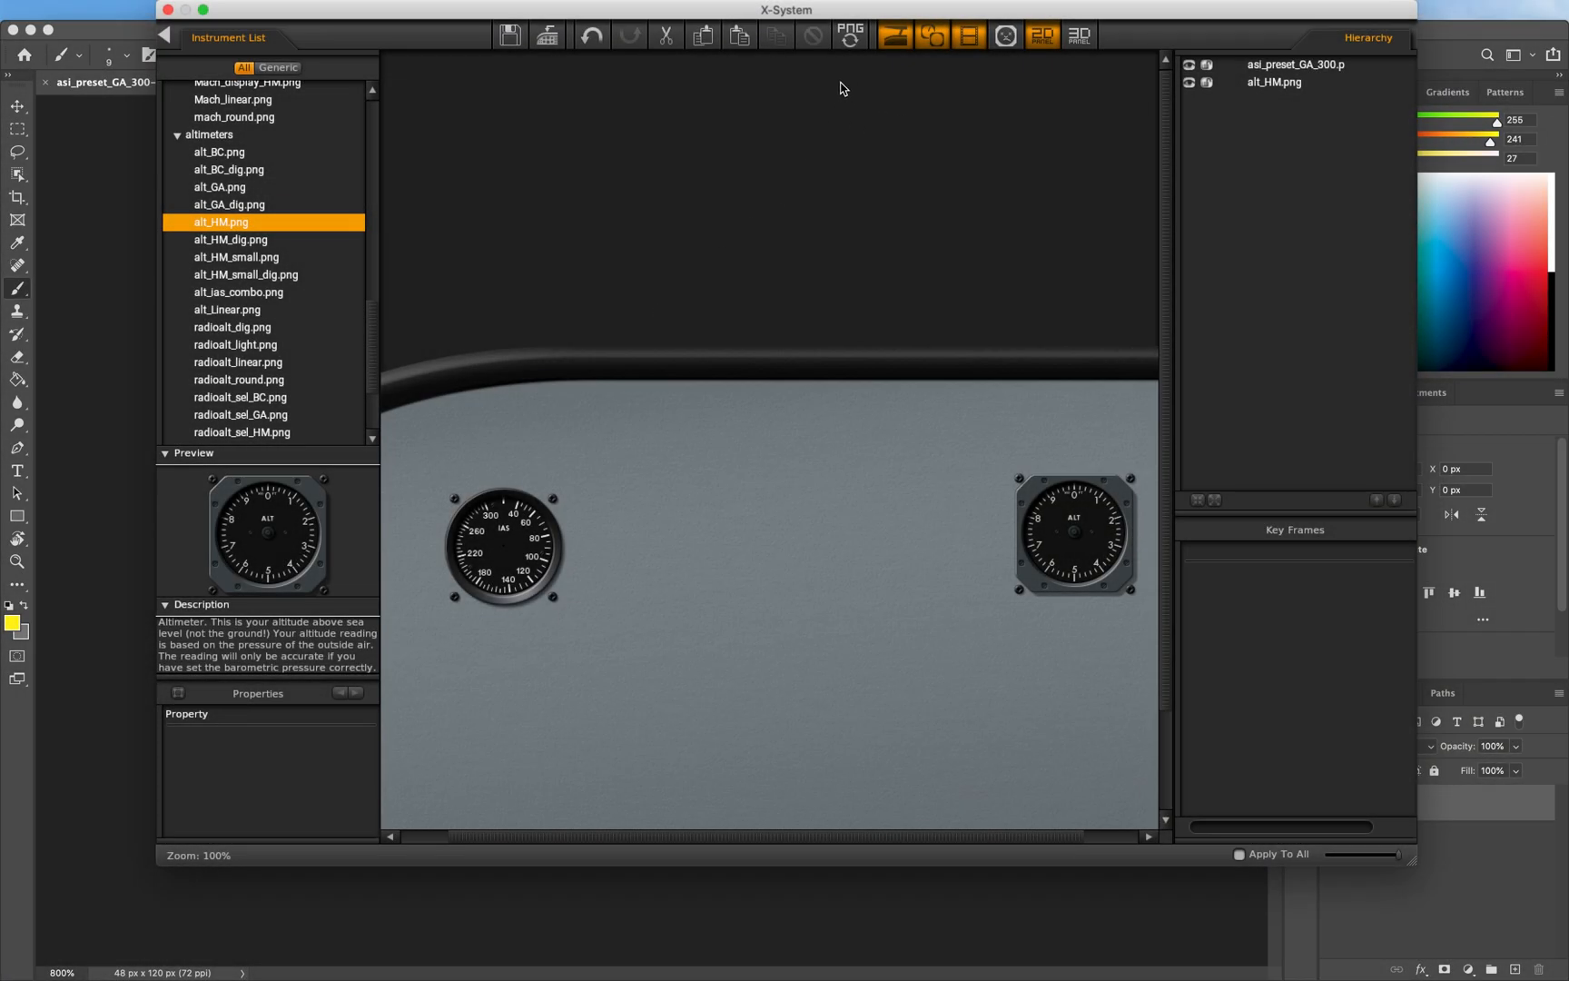
mouse_move(850, 36)
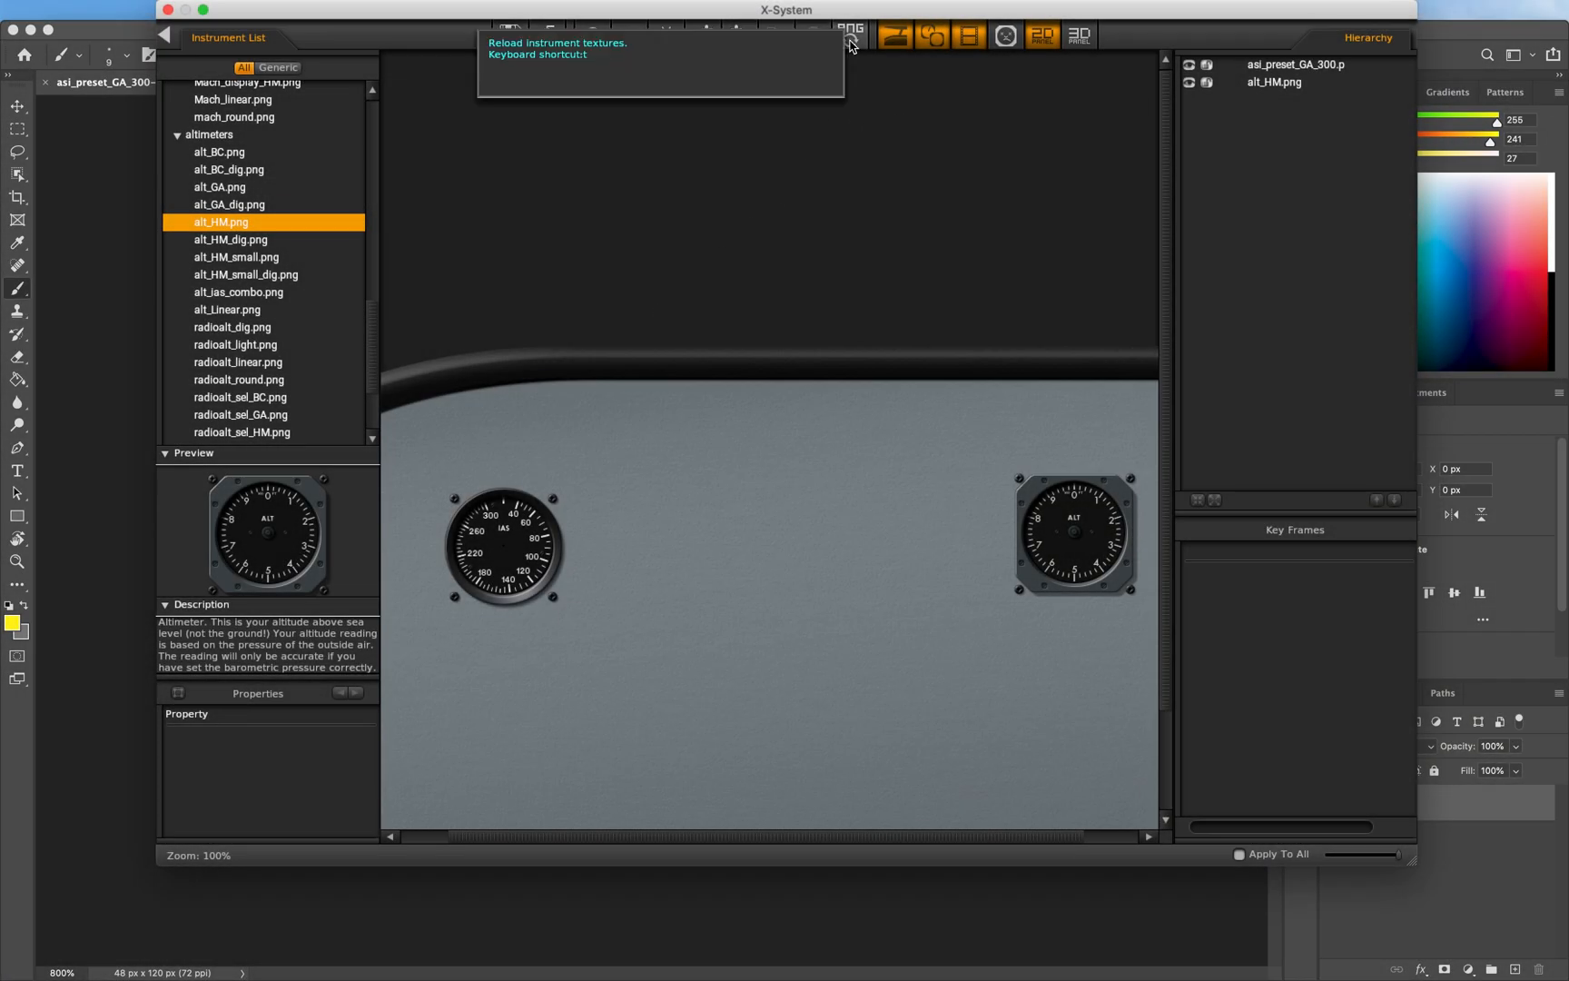
Reload the instrument PNG textures so the airspeed gauge shows its new colour bands.
left_click(850, 36)
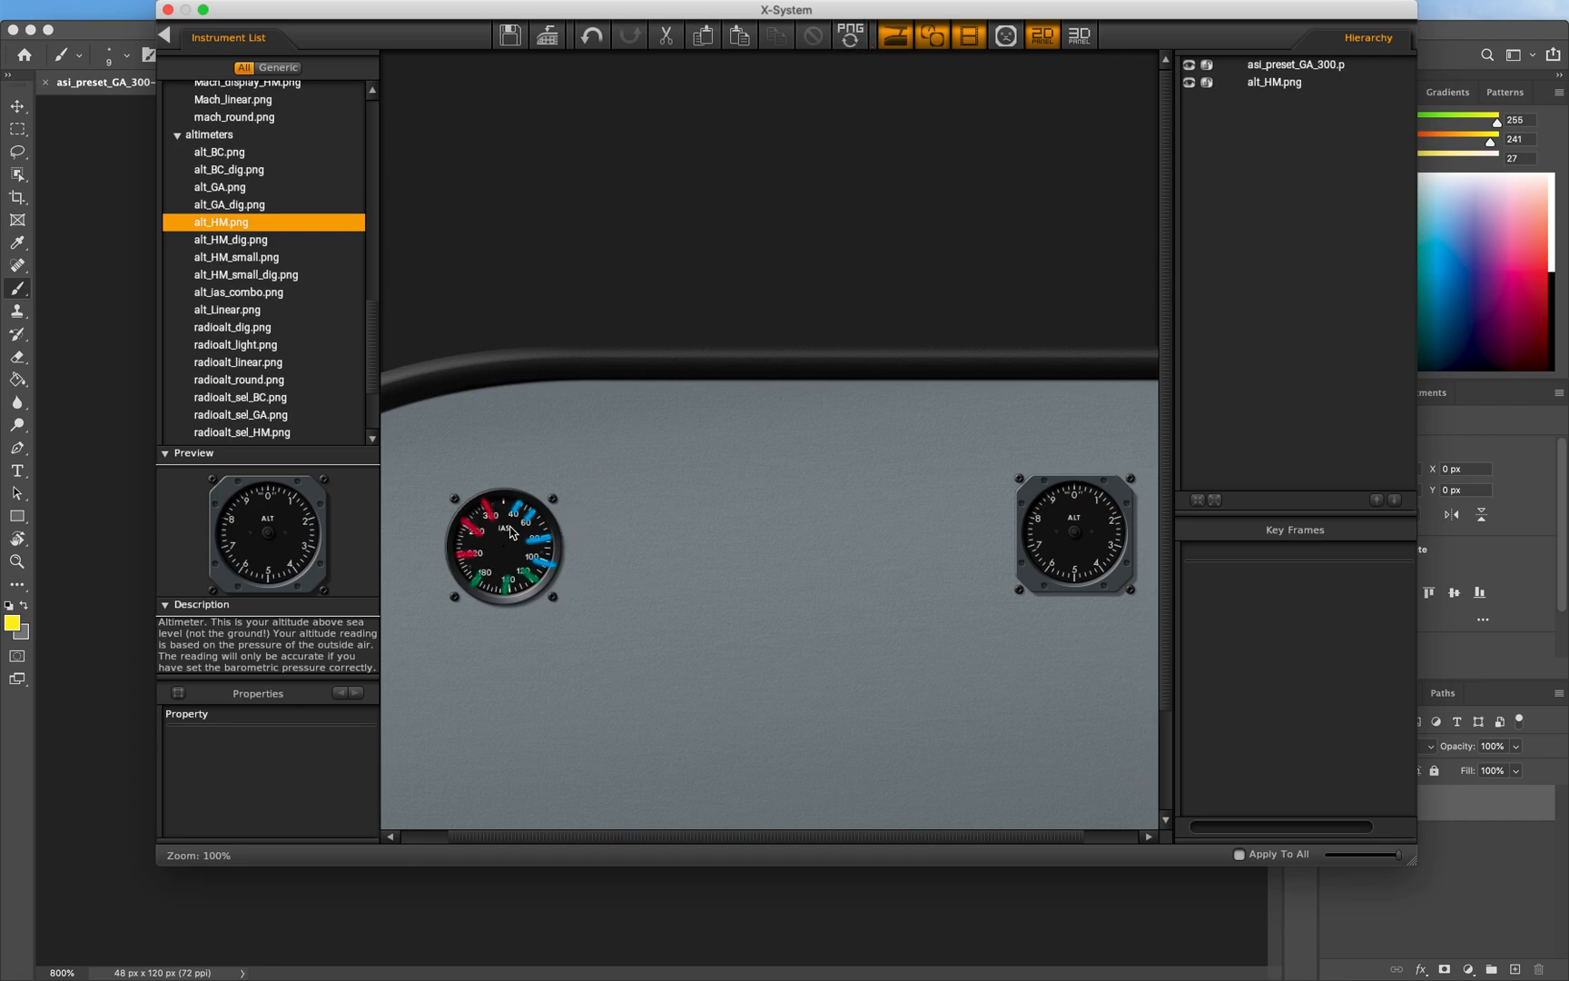
mouse_move(956, 490)
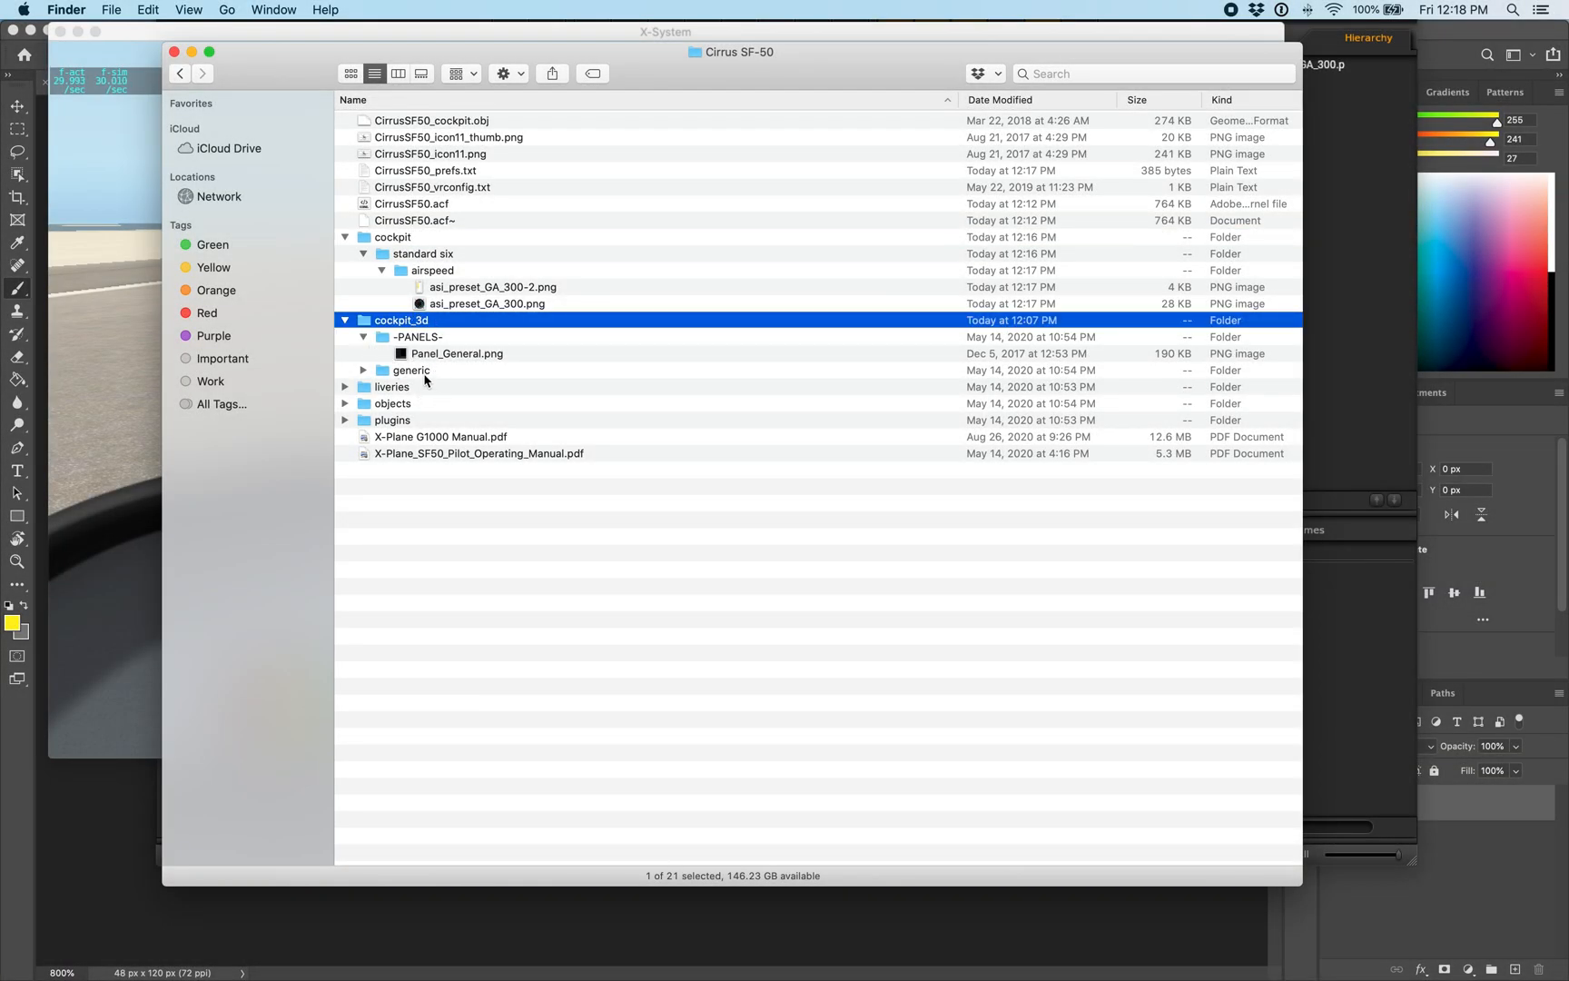
Create a new folder in the cockpit folder and name it -PANELS-.
left_click(363, 370)
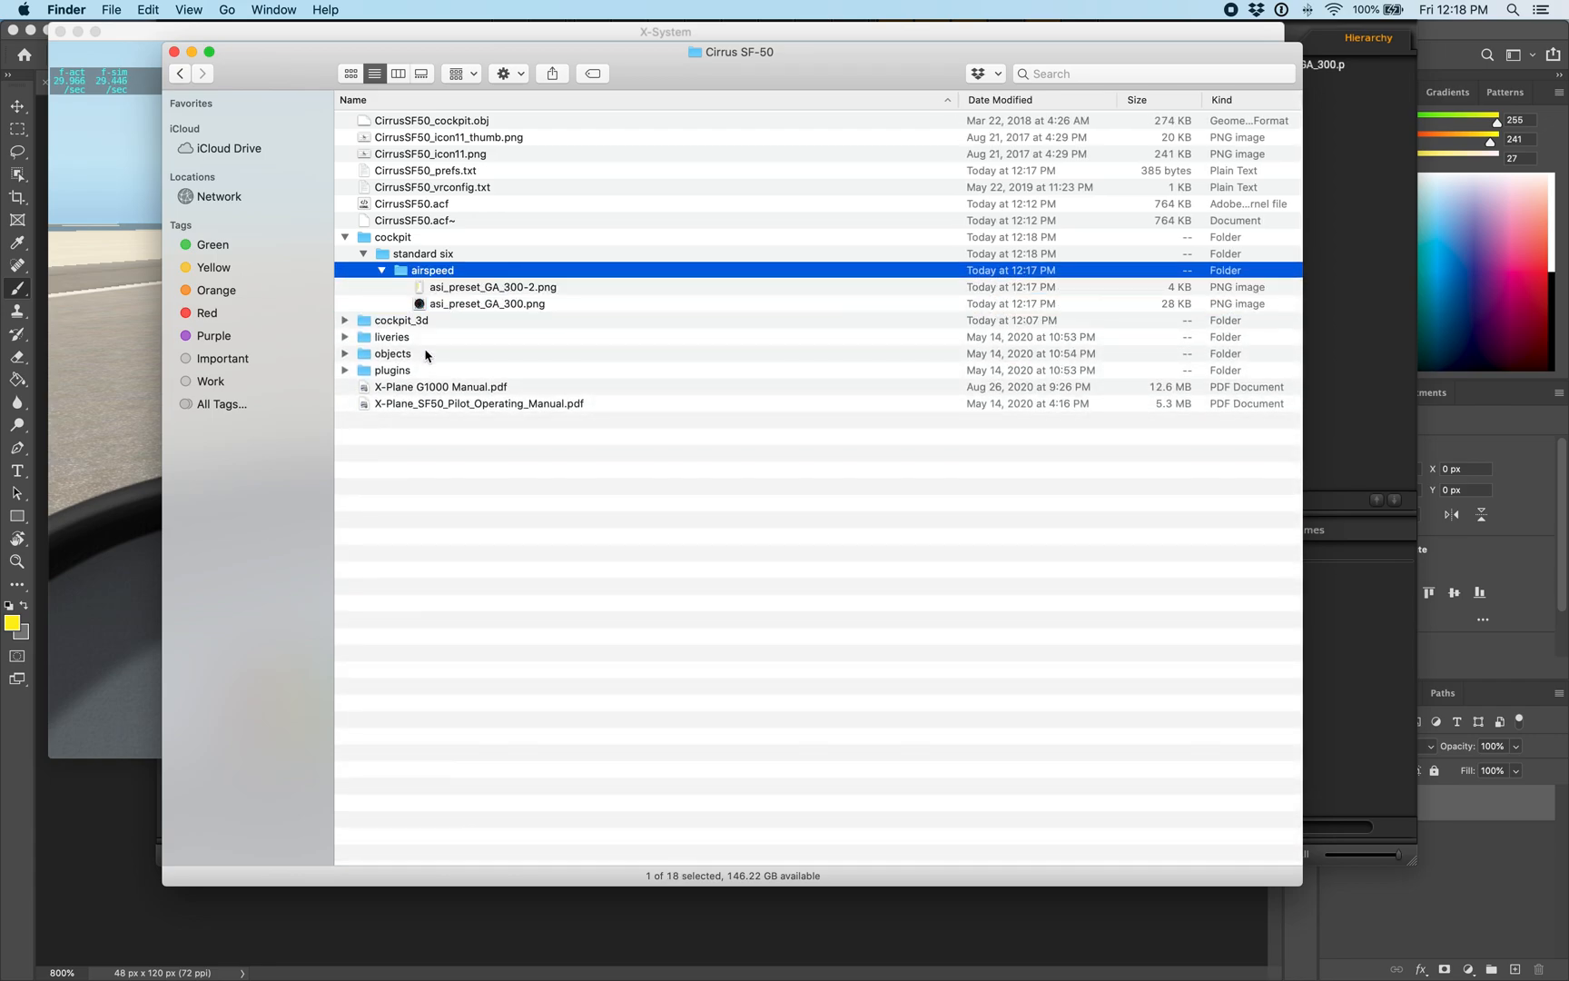
left_click(394, 236)
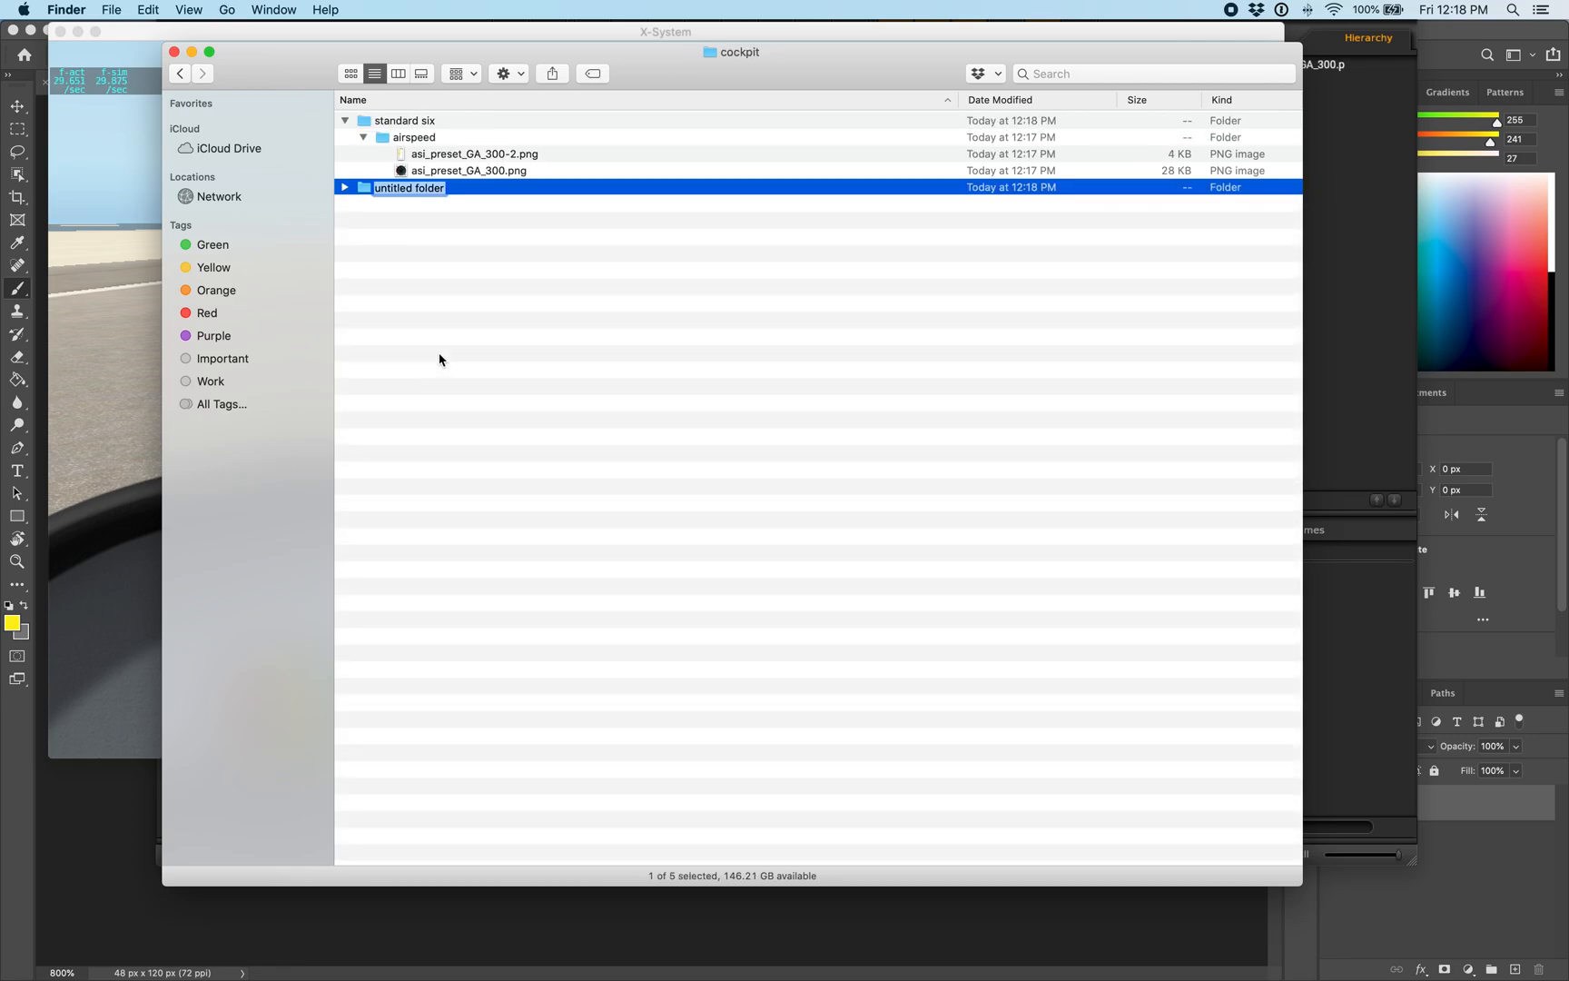
type("-PANELS-")
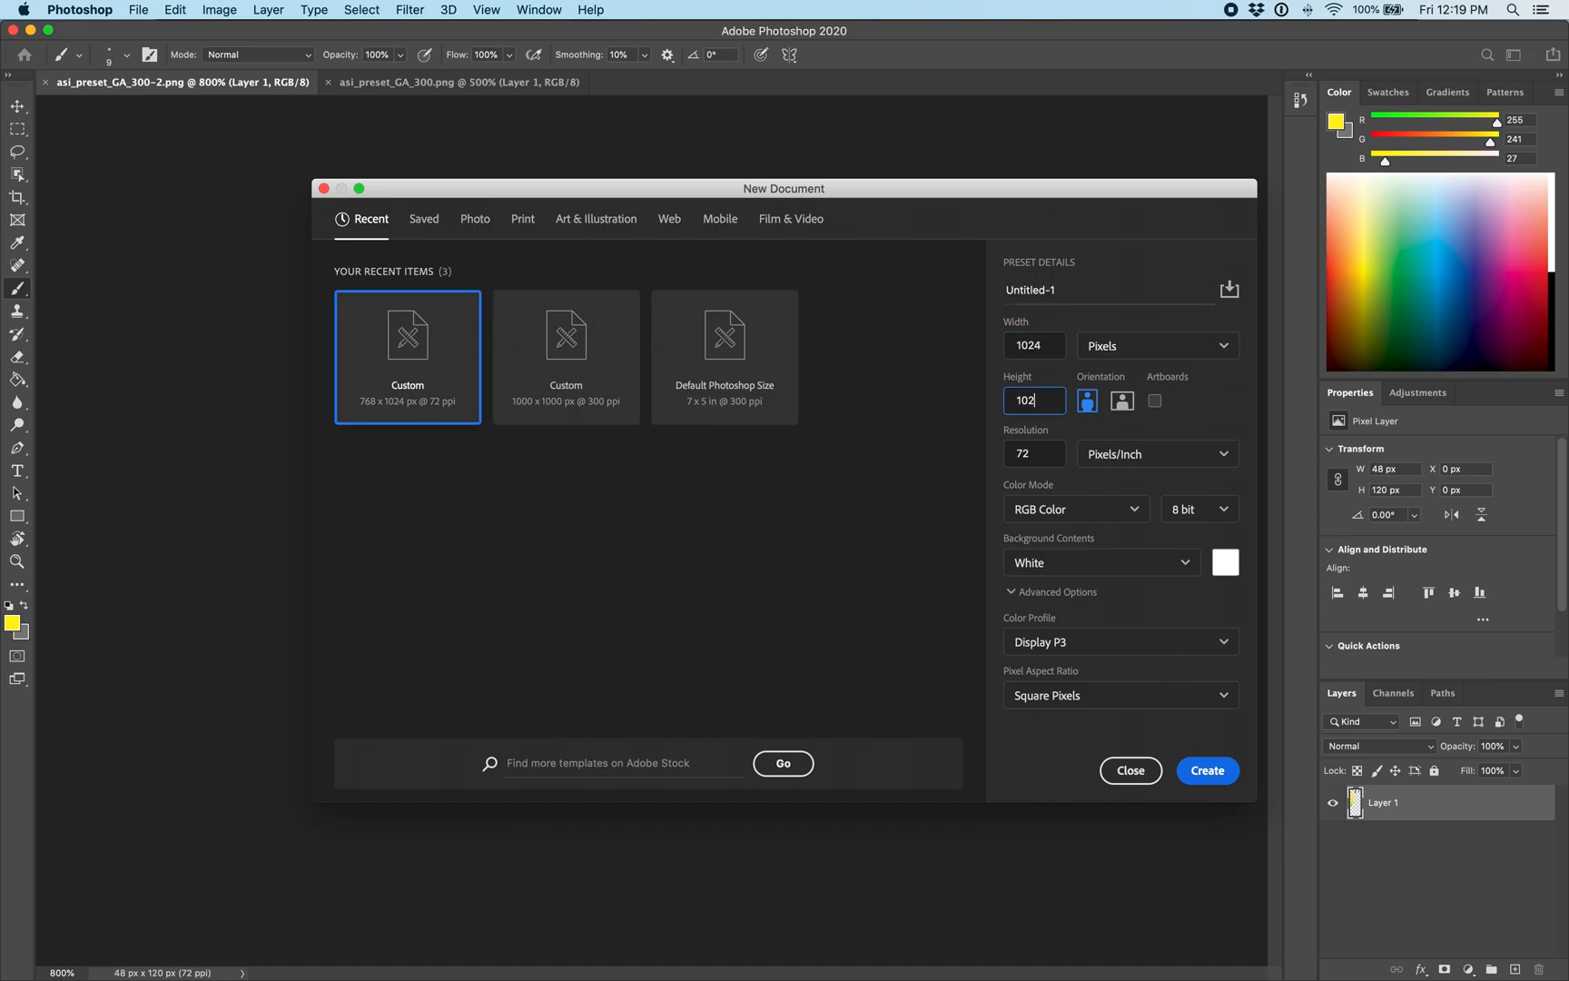
Create a 1024 by 1024 document, fill it dark purple and unlock the Background layer.
left_click(1206, 770)
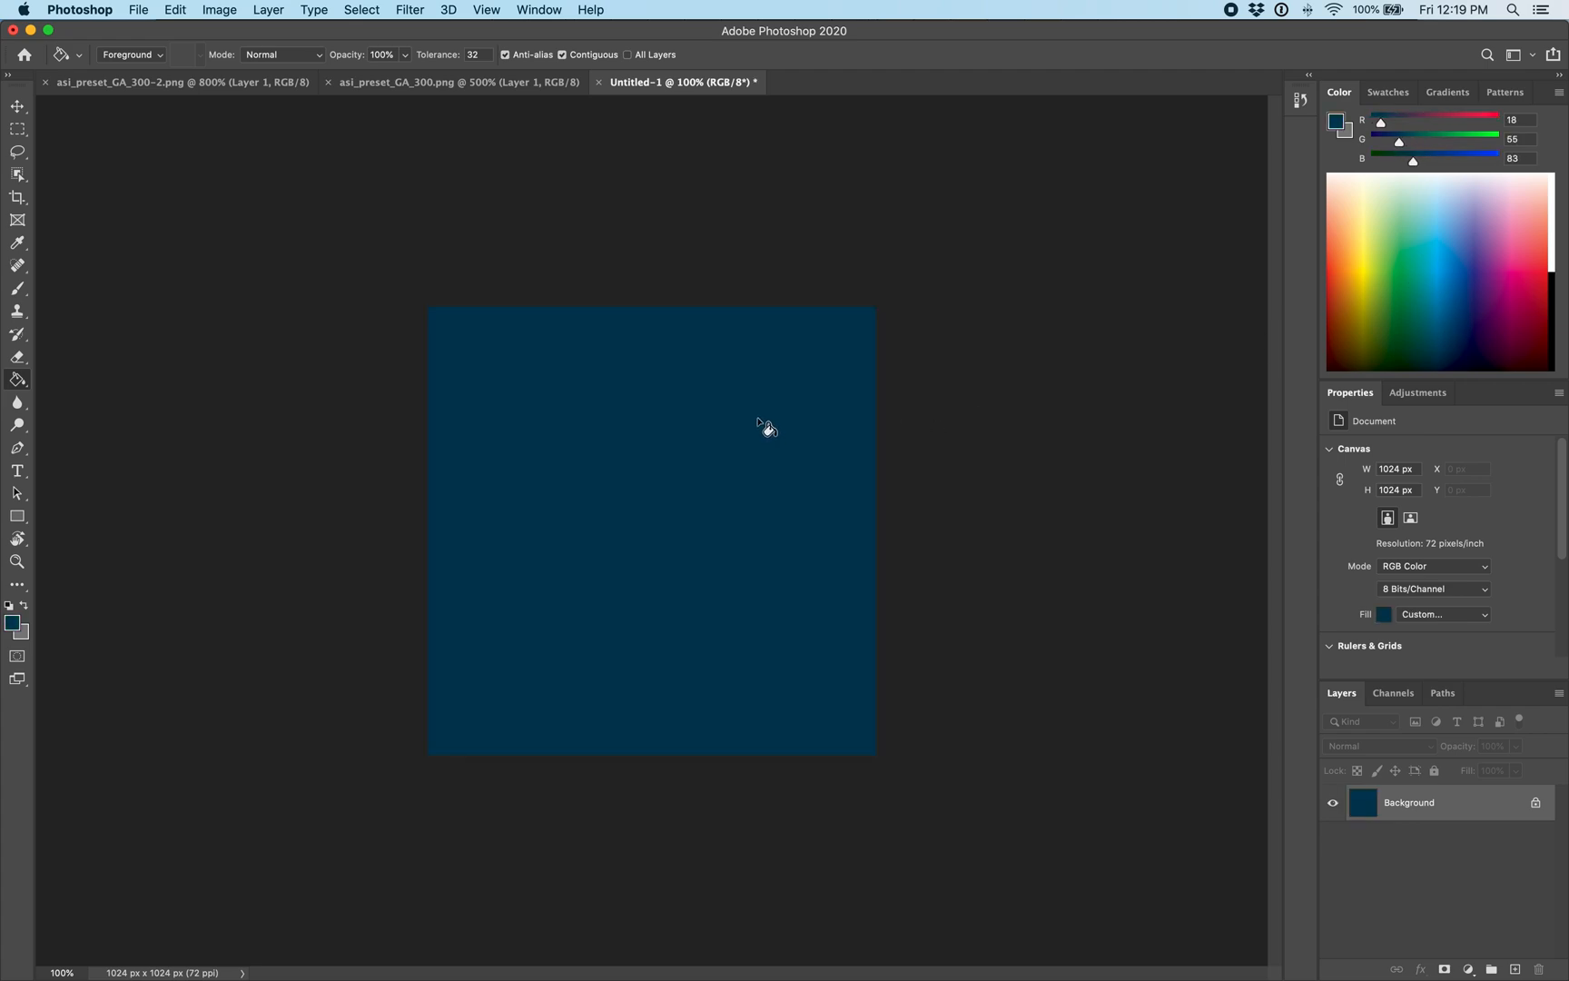
left_click(767, 425)
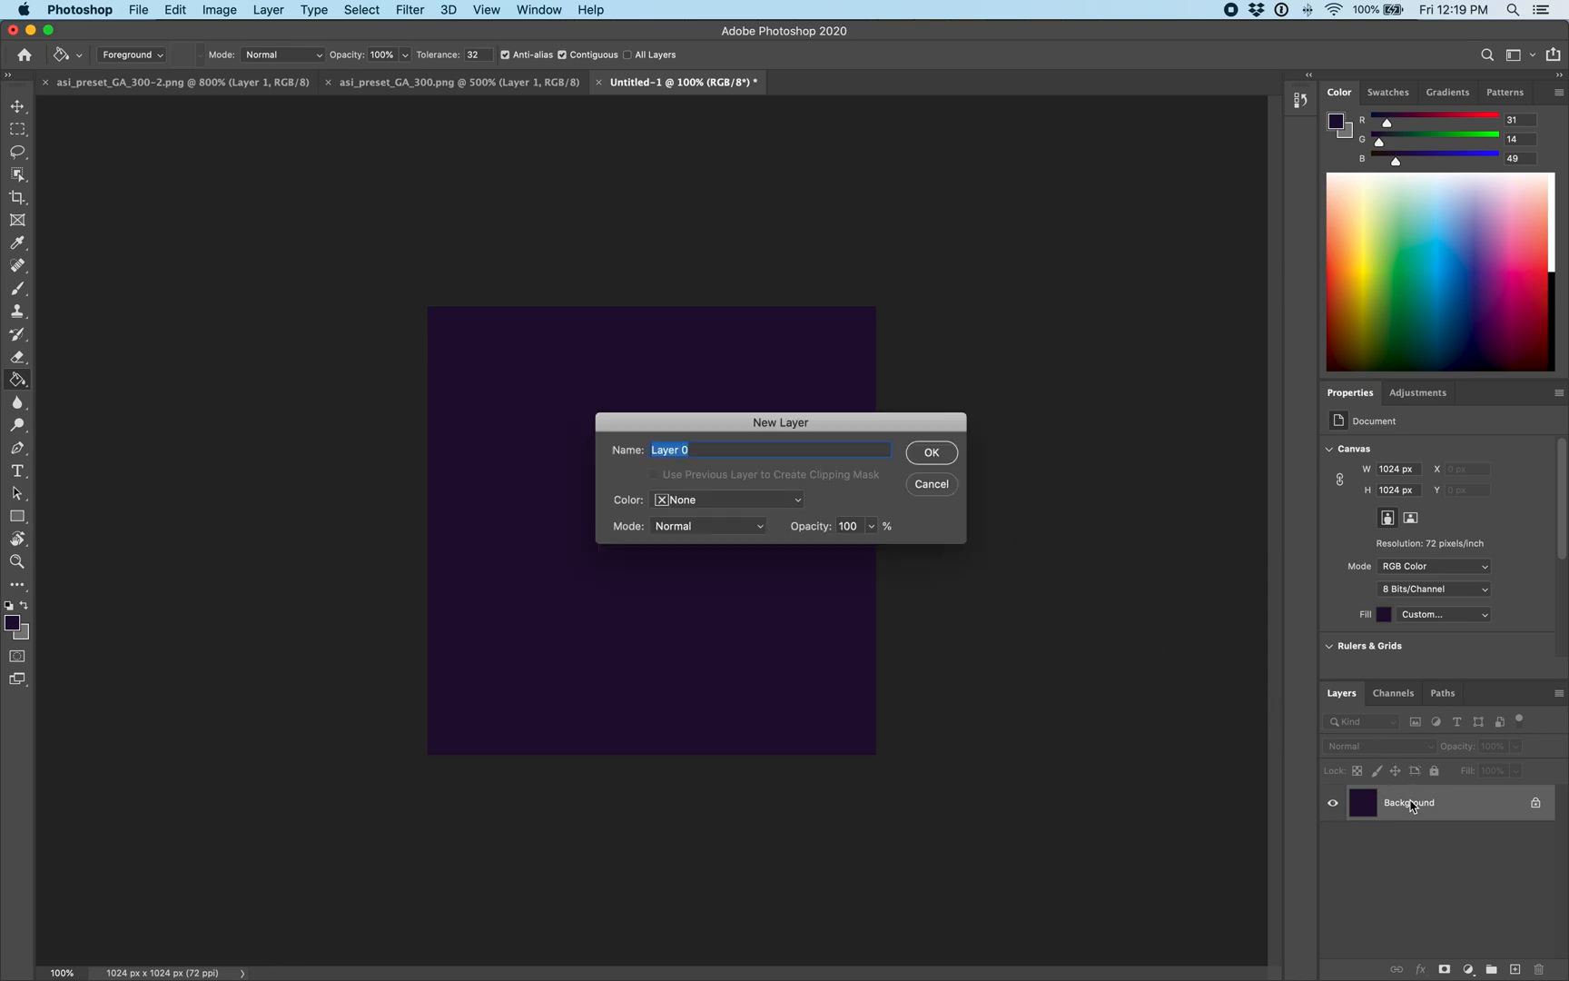
left_click(928, 452)
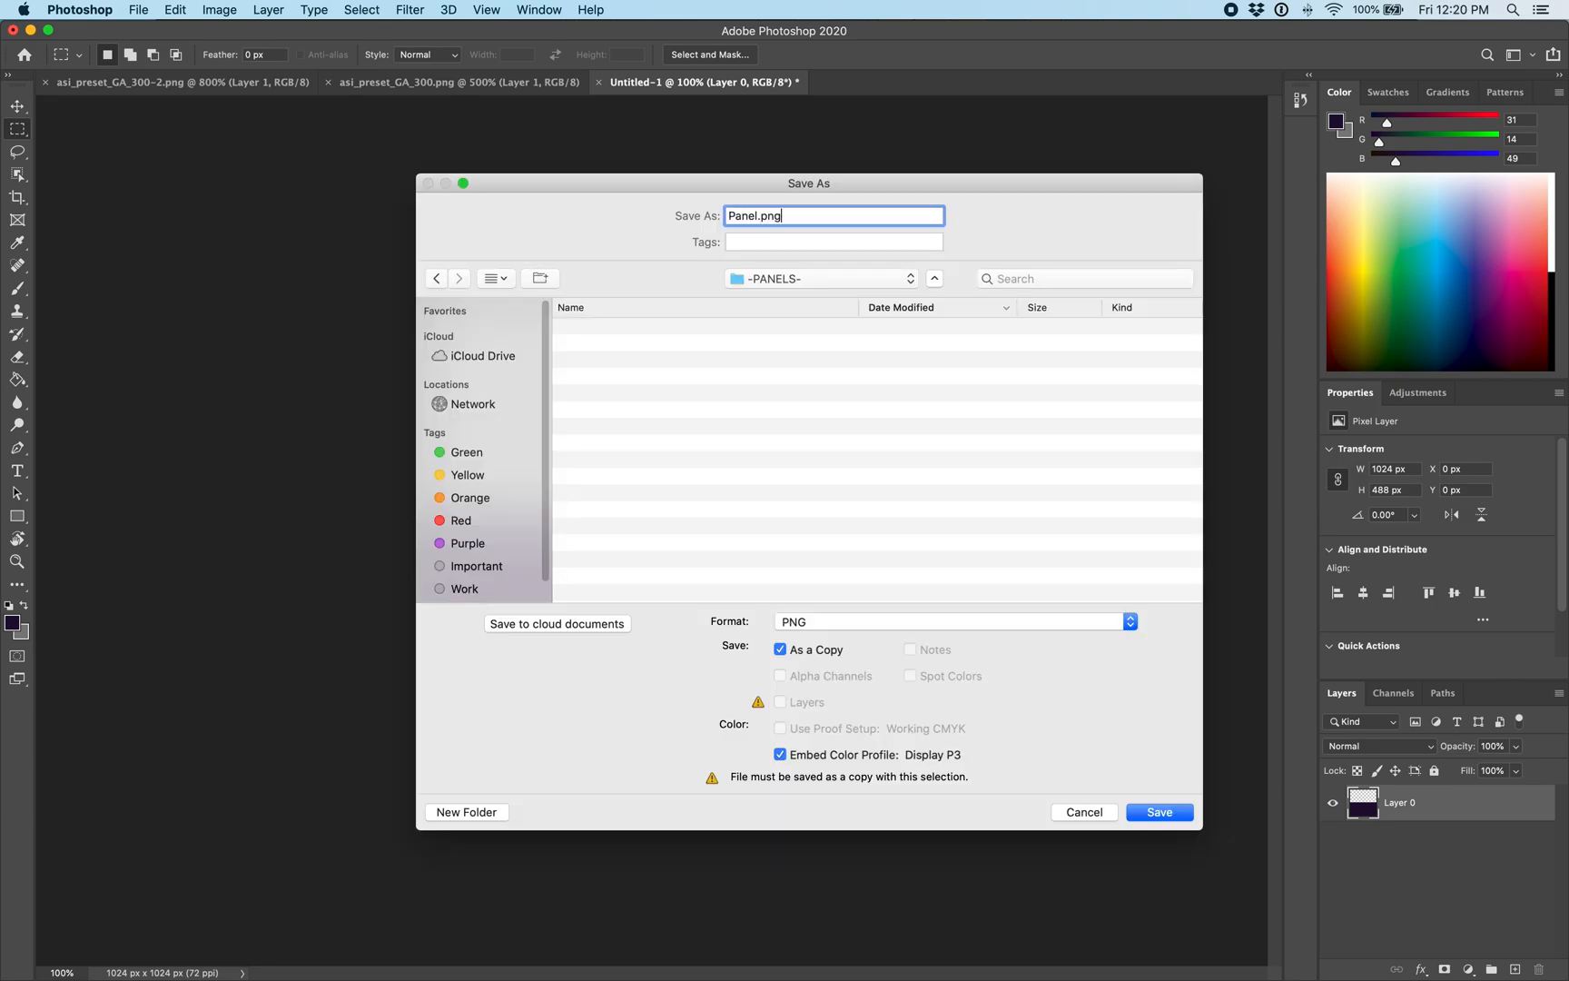
Save the image as Panel.png in the -PANELS- folder with the PNG options confirmed.
left_click(1159, 811)
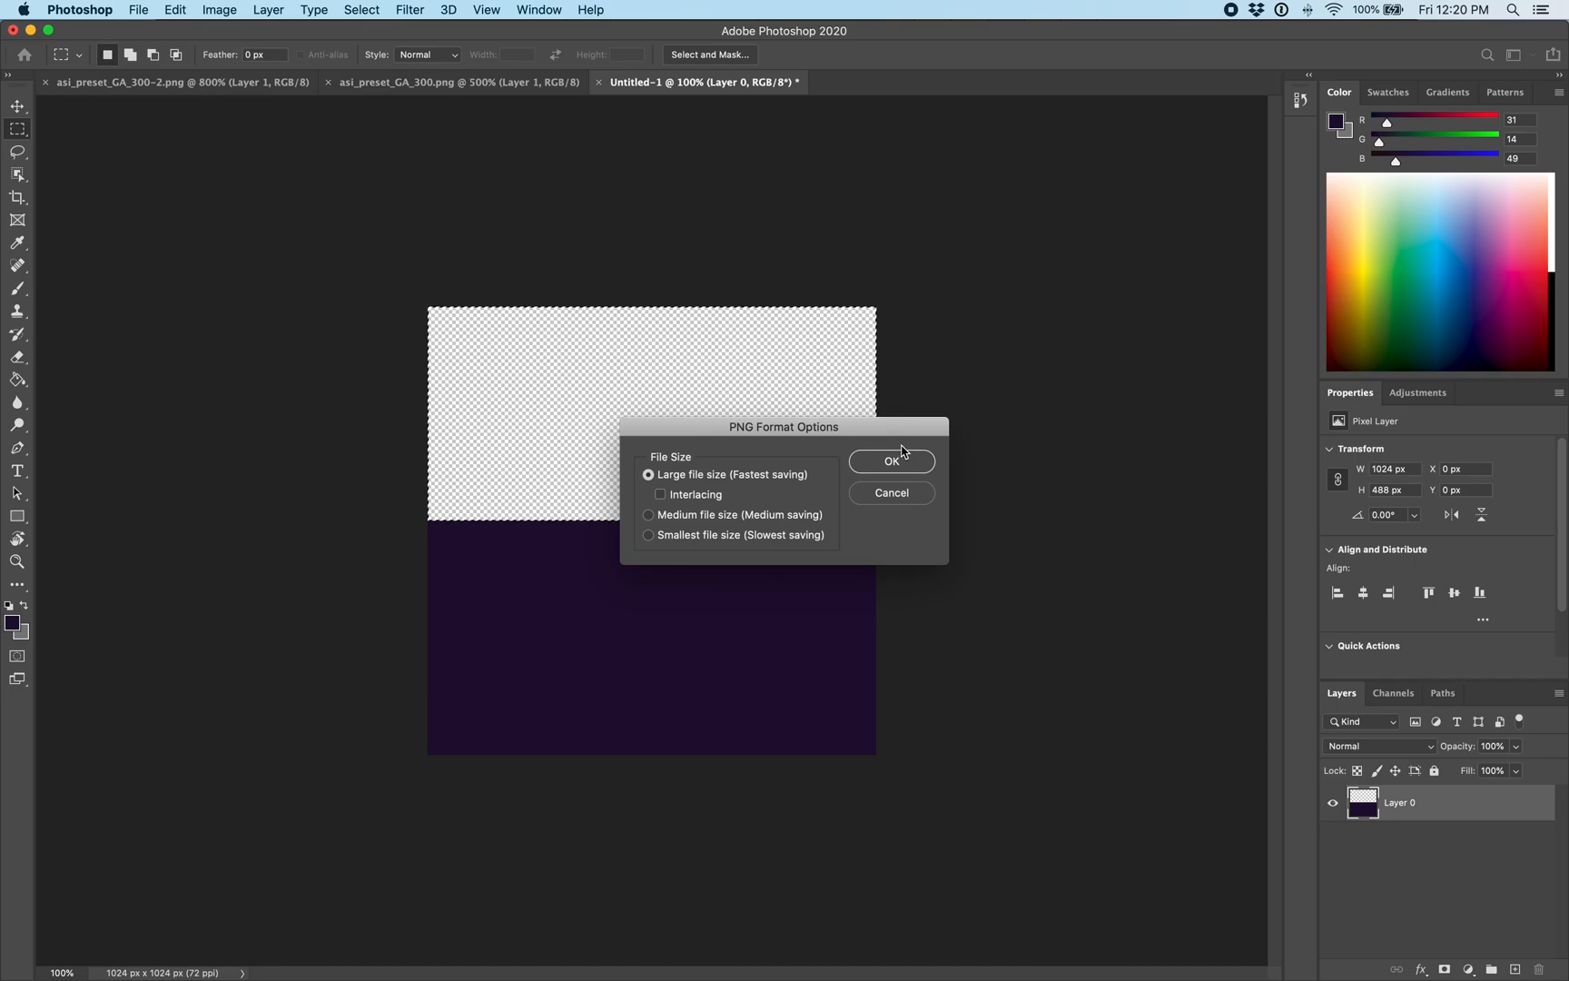
left_click(890, 460)
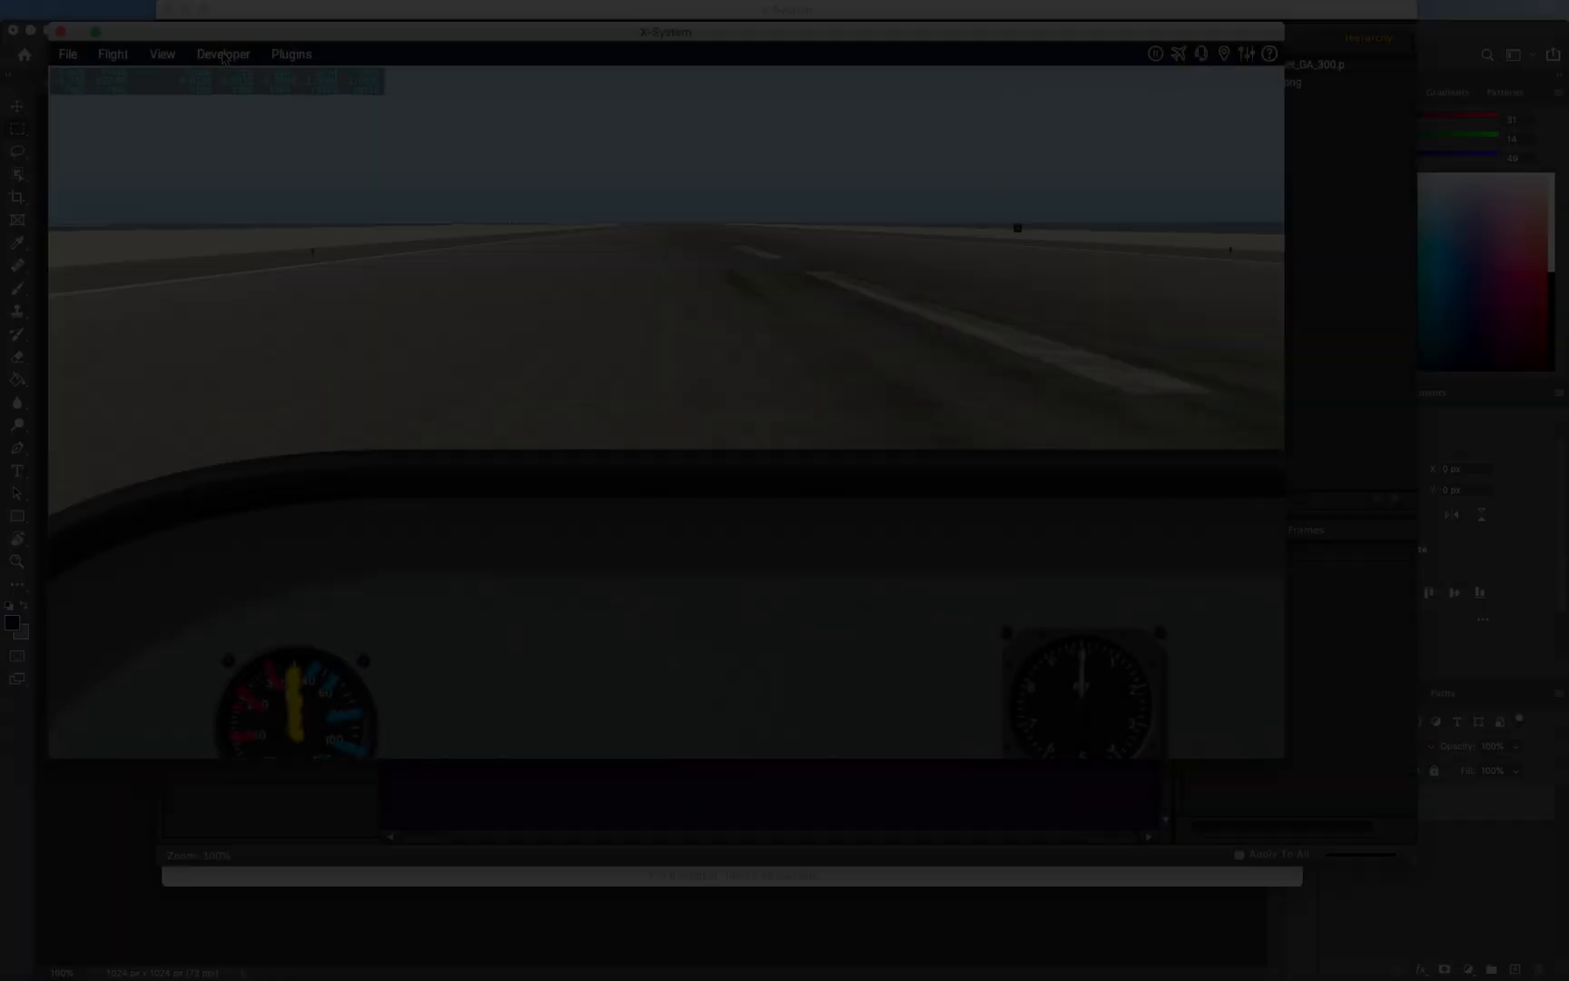
Reload the current aircraft and art from X-Plane's Developer menu.
left_click(222, 55)
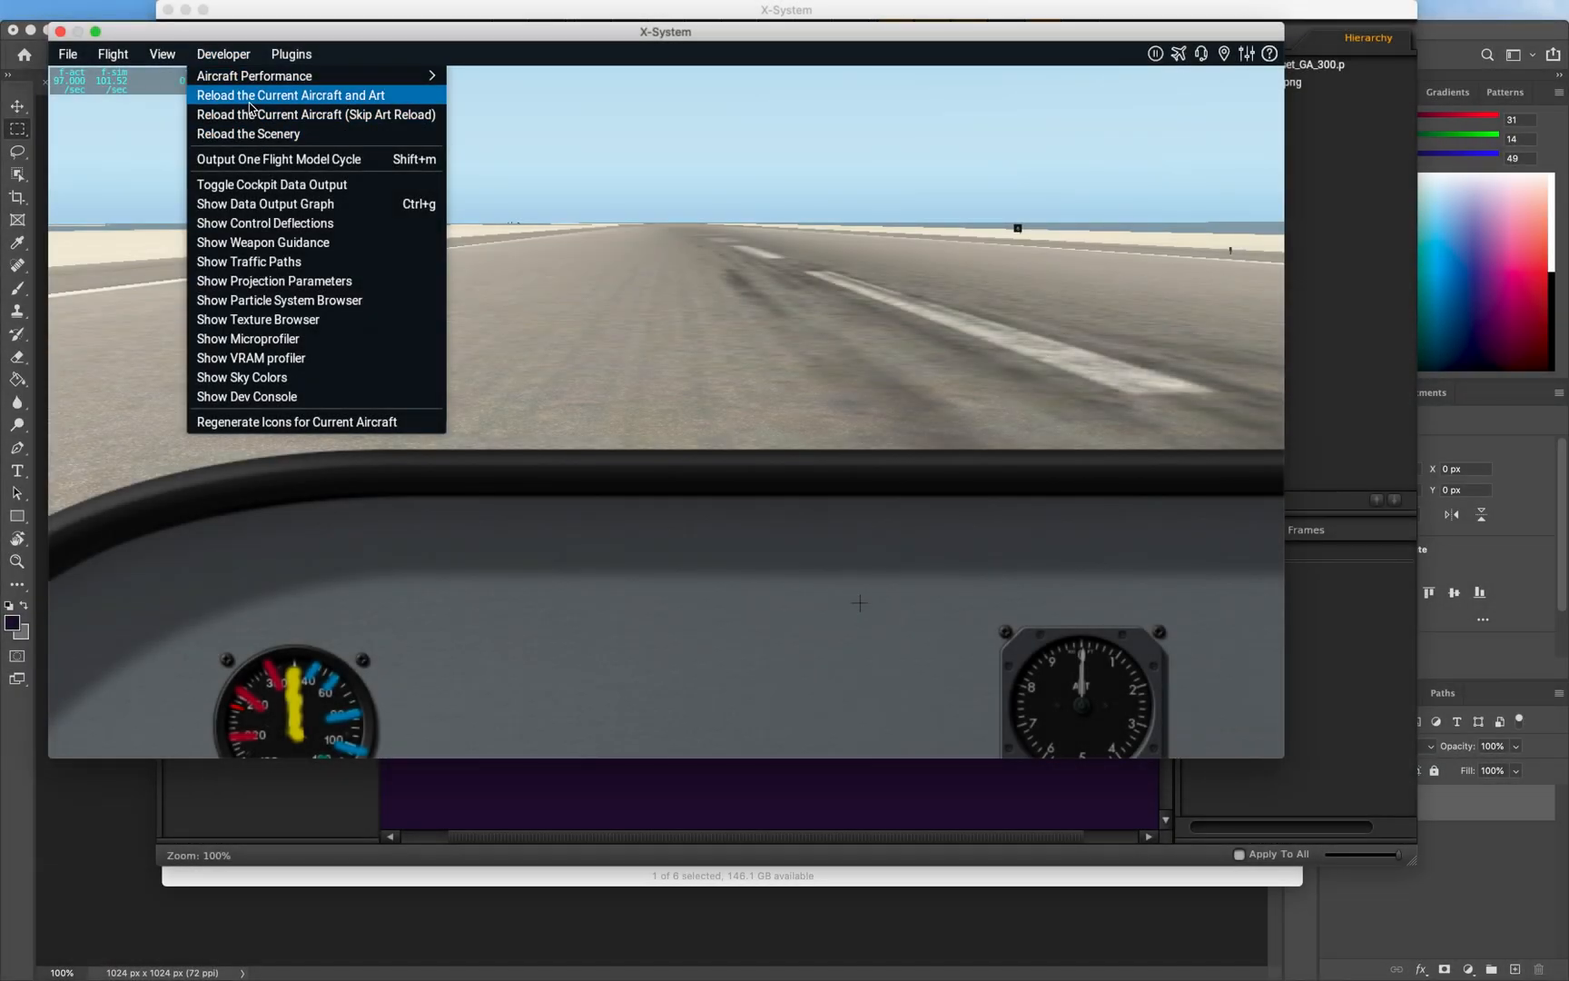